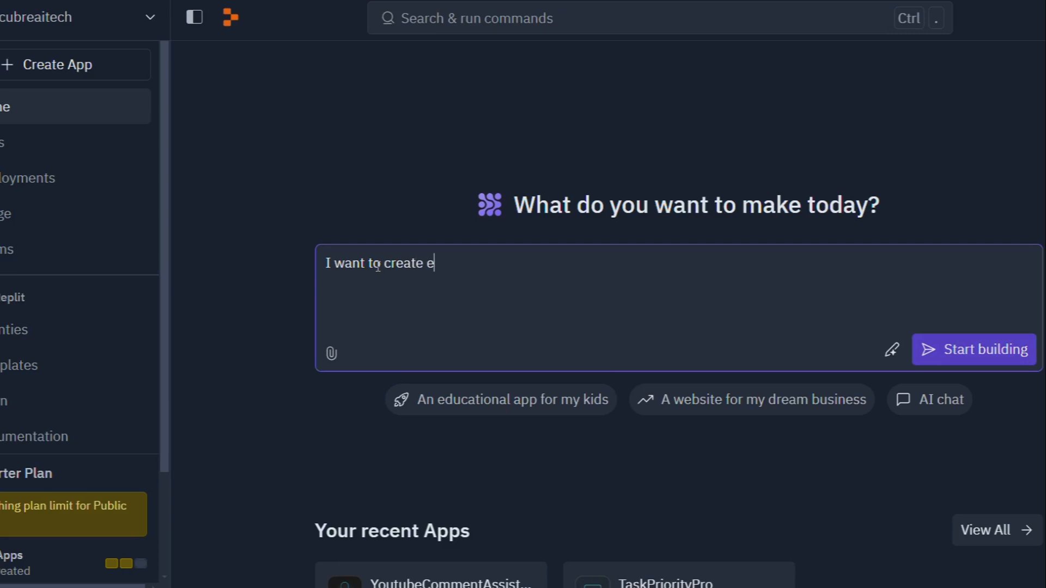
# - Write the prompt 'a to-do app with notifications for high priority tasks'
pyautogui.write('a t')
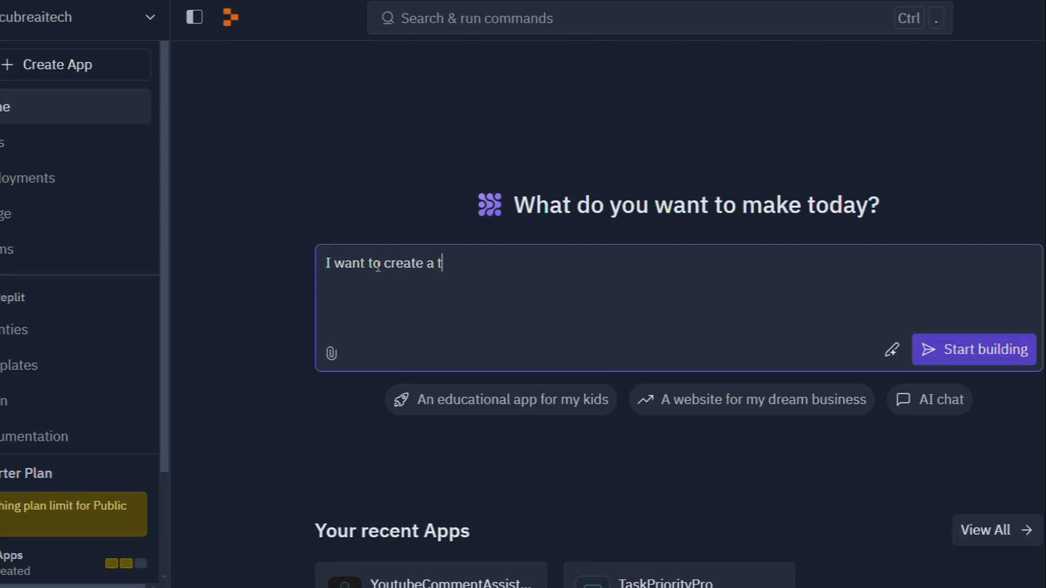
pyautogui.write('o-')
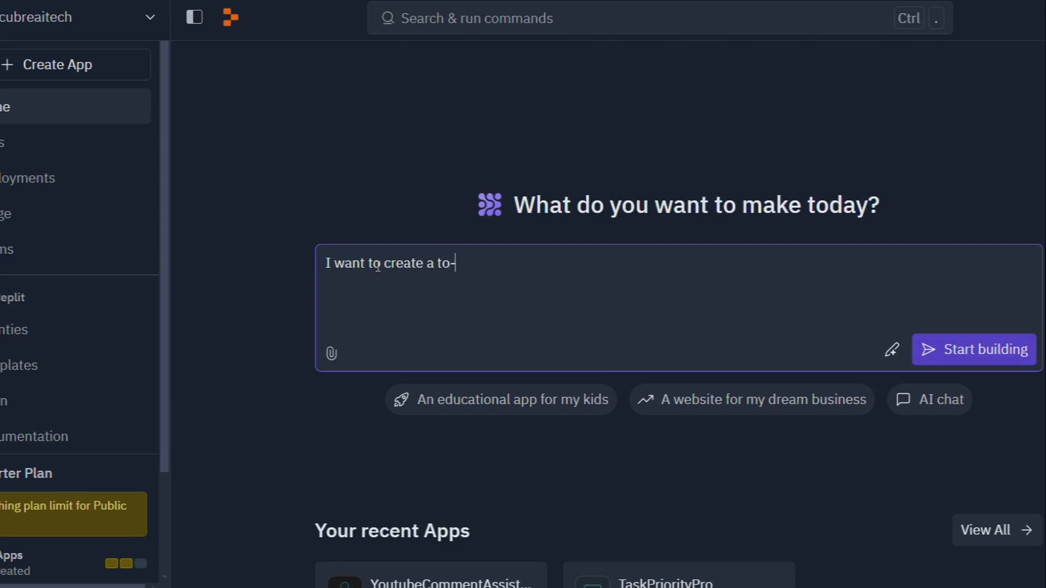
pyautogui.write('do app')
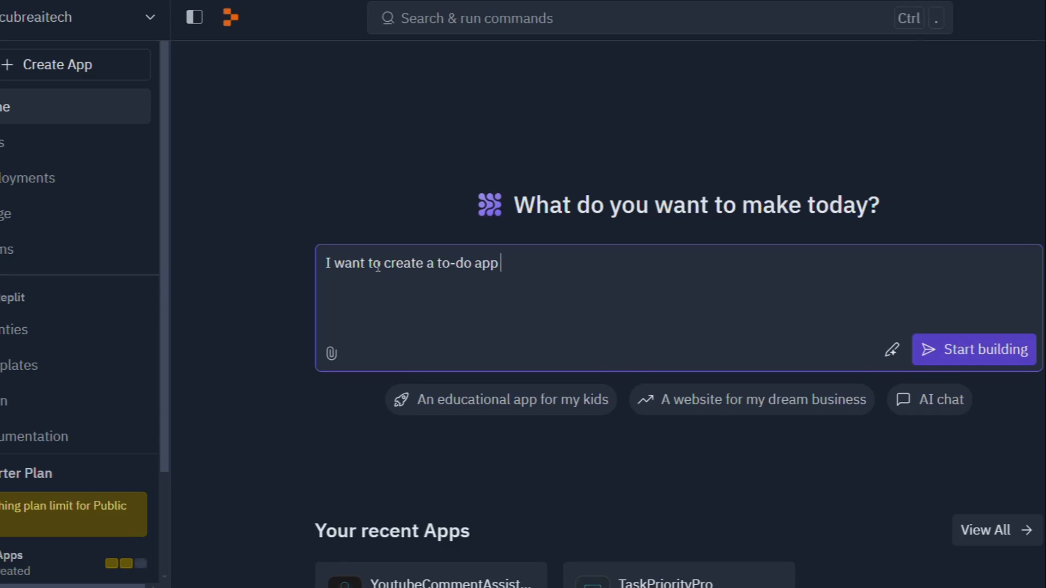
pyautogui.write('with not')
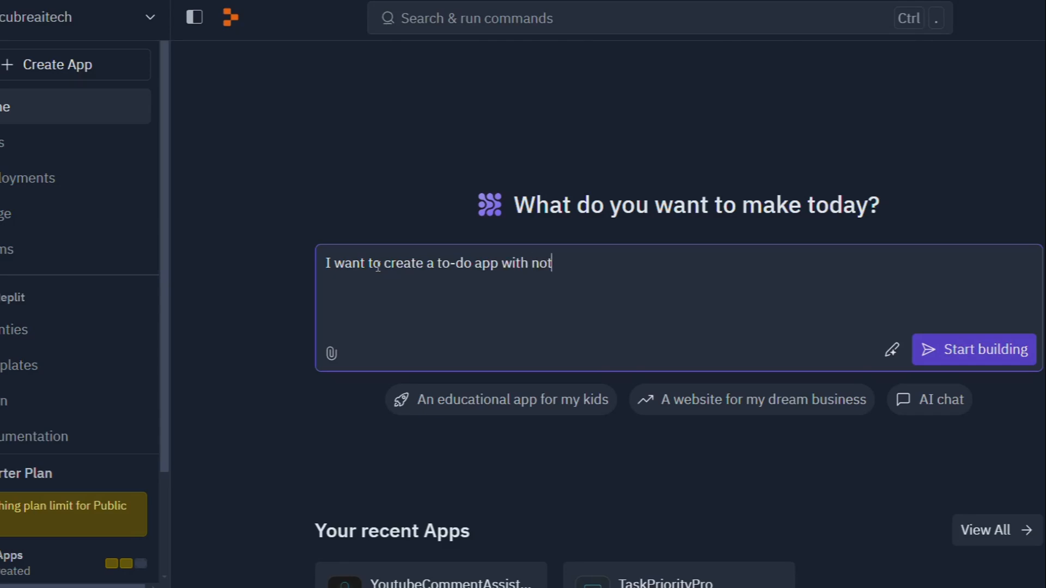
pyautogui.write('ification')
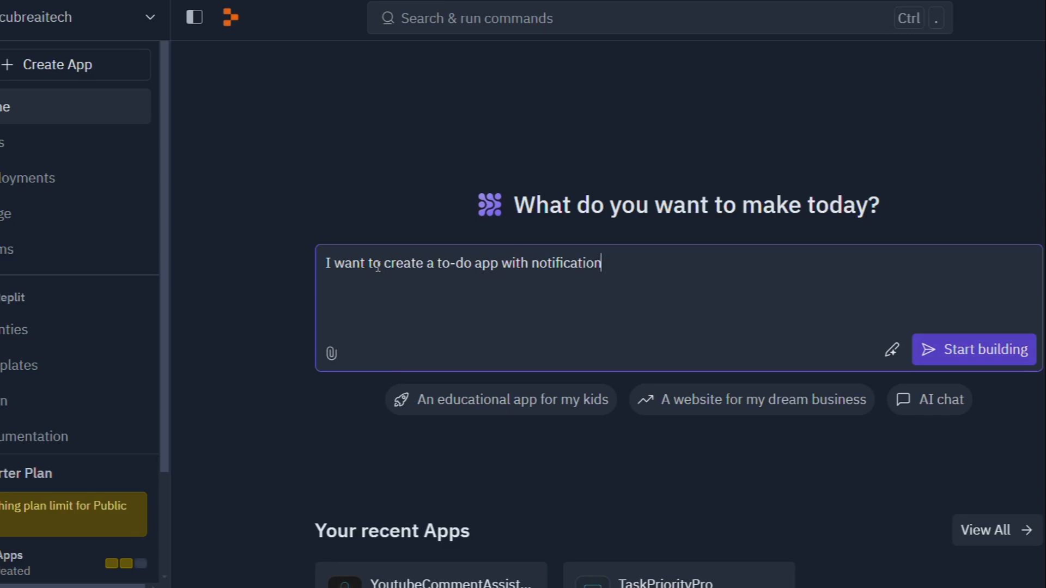
pyautogui.write('s for h')
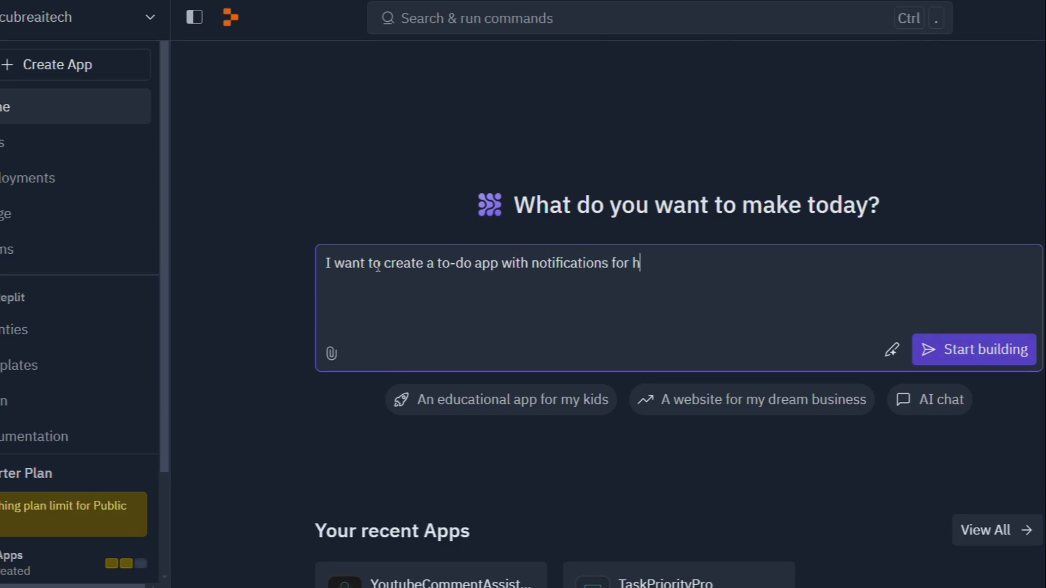
pyautogui.write('ight priorit')
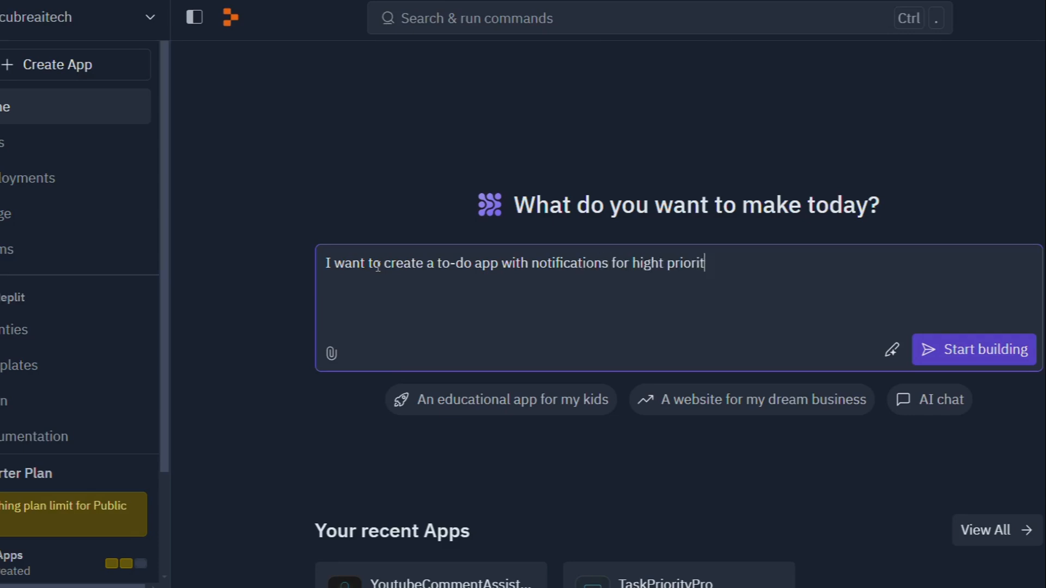
pyautogui.write('y')
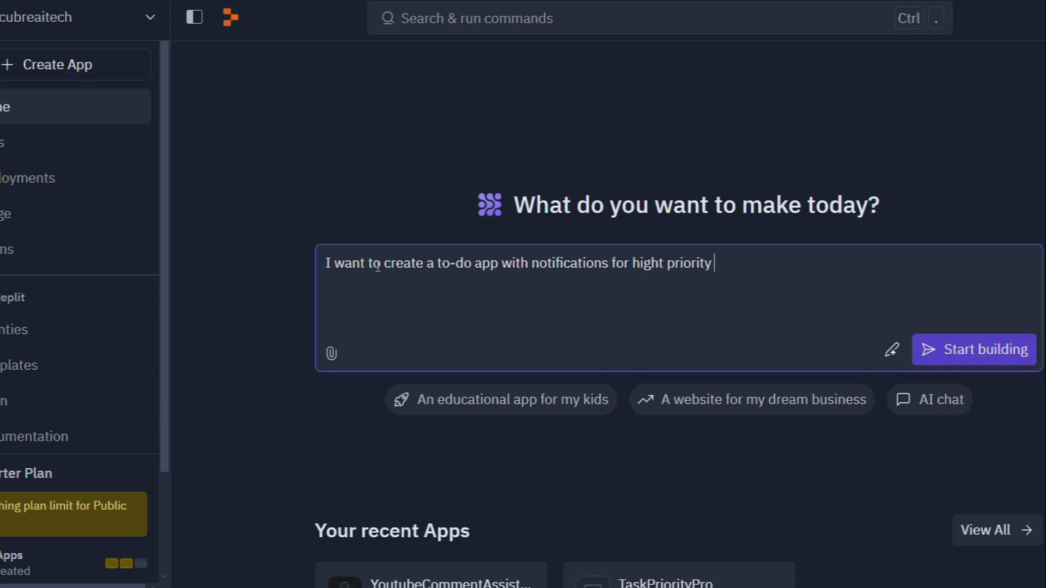
pyautogui.write('task')
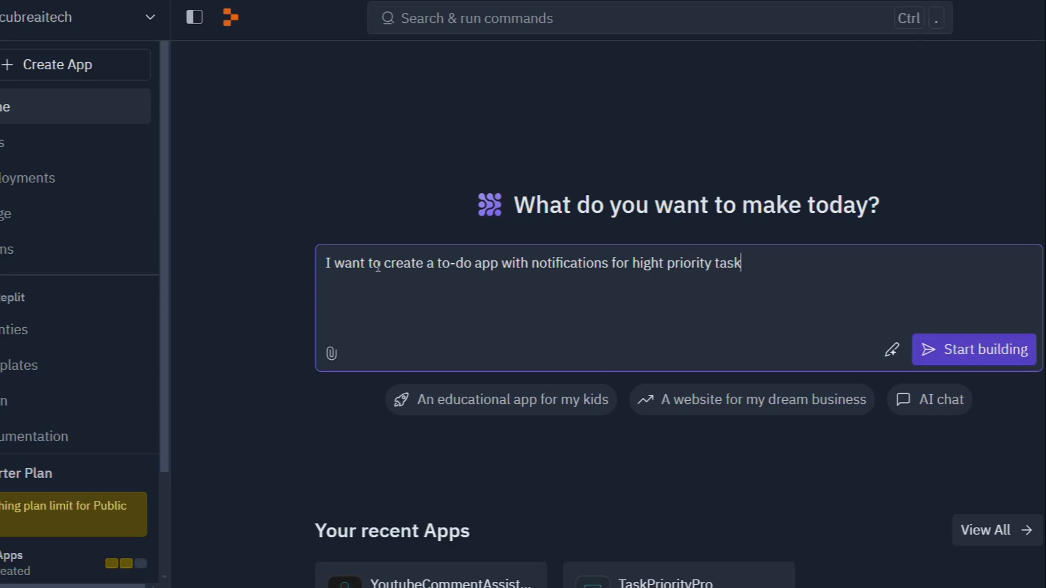
pyautogui.write('s')
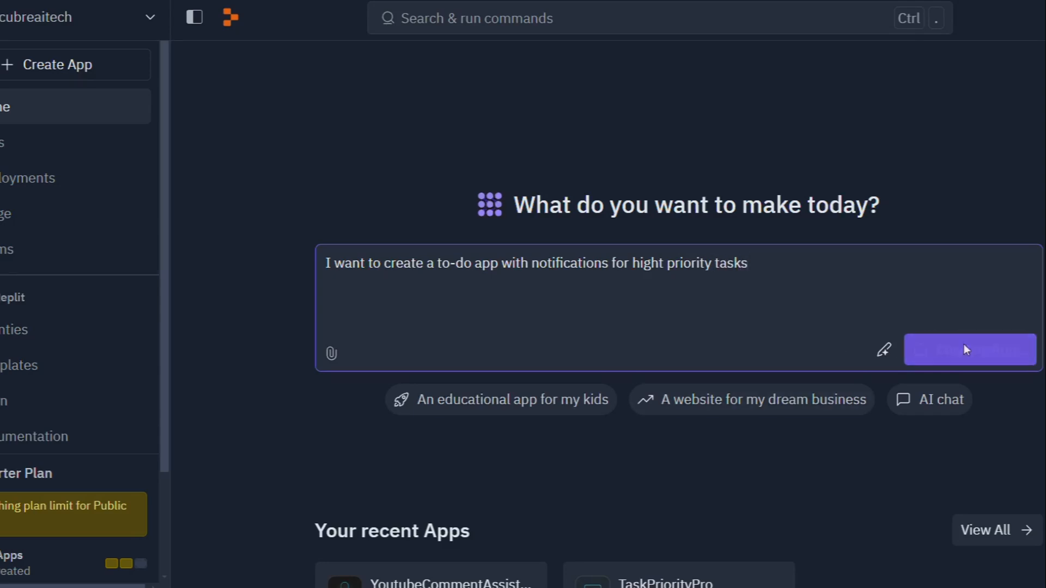
# - Submit the request, add PostgreSQL database and email/push notifications to the plan, and approve it
pyautogui.click(970, 349)
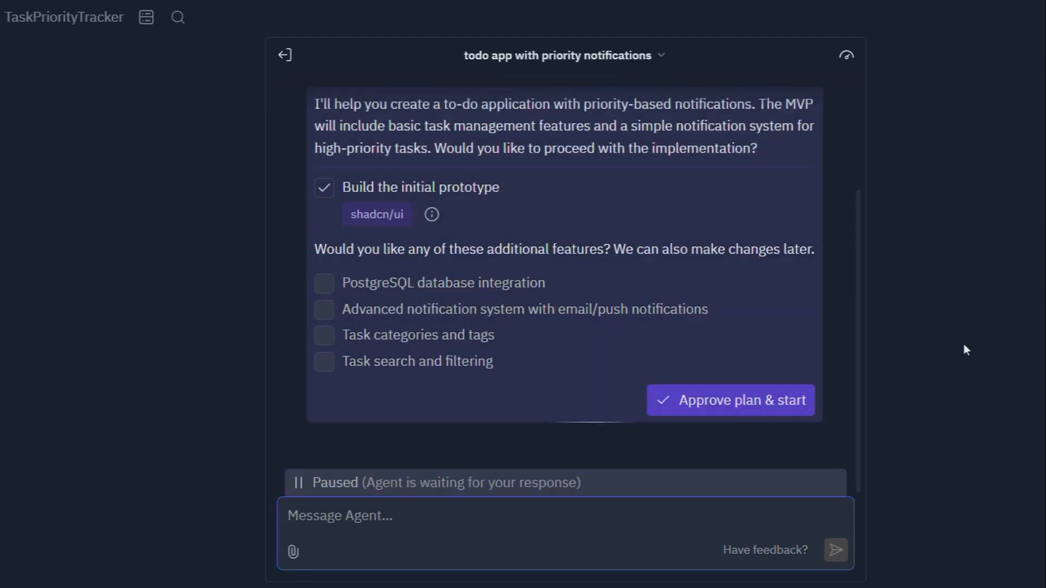
pyautogui.click(325, 283)
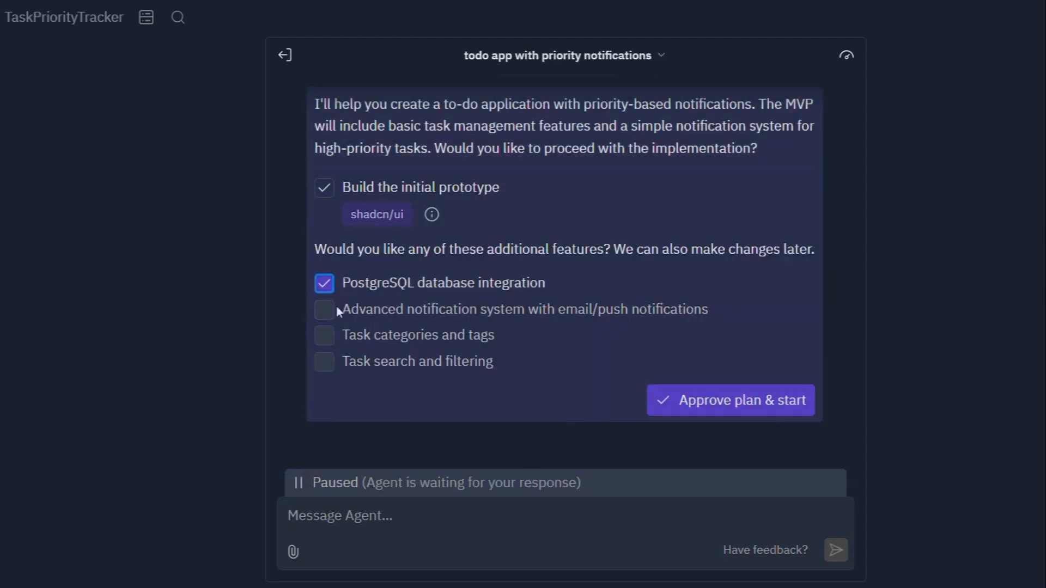
pyautogui.click(325, 361)
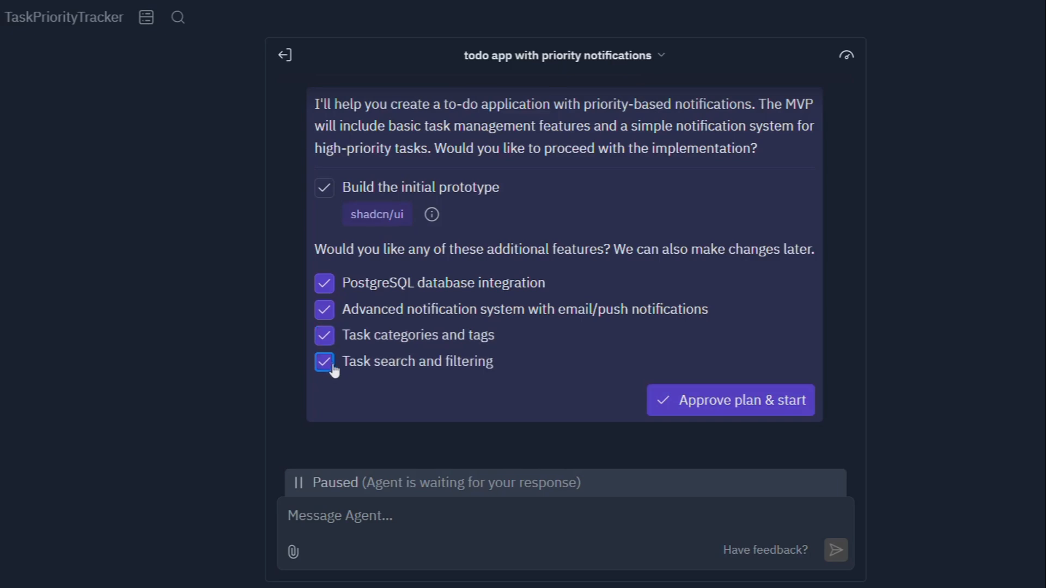
pyautogui.click(729, 400)
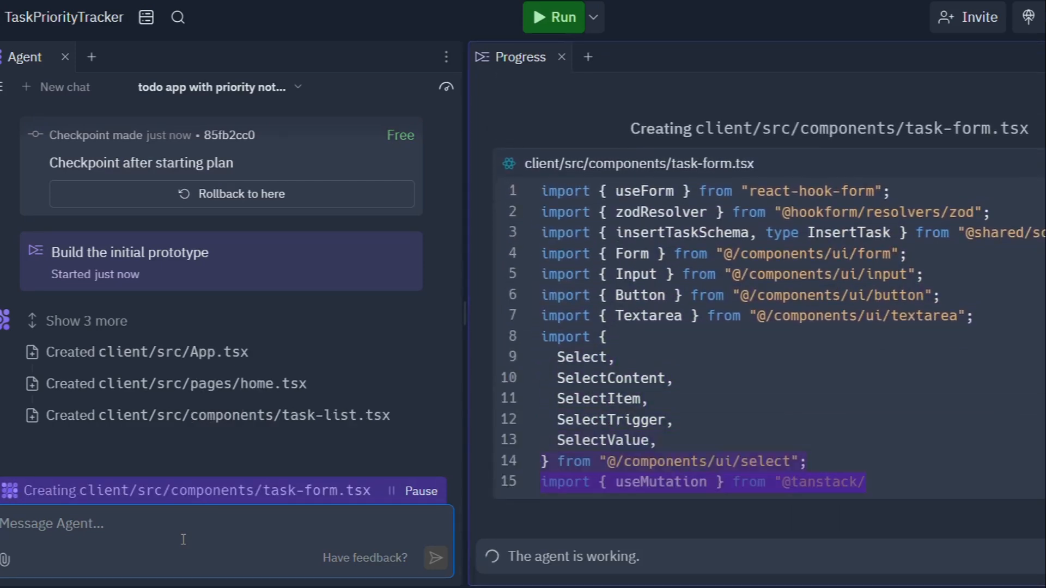
# - Scroll the agent panel to follow the build until the Priority Task Manager preview runs
pyautogui.scroll(-3)
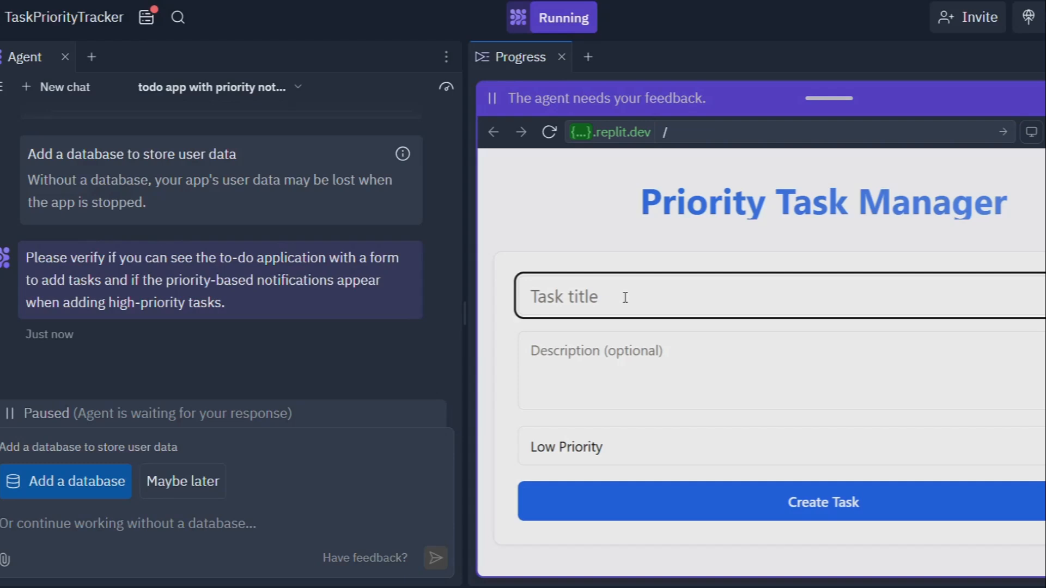
# - Create test tasks Gym (Legs) and Write Essay (Marketing) with medium priority in the preview
pyautogui.write('Gym')
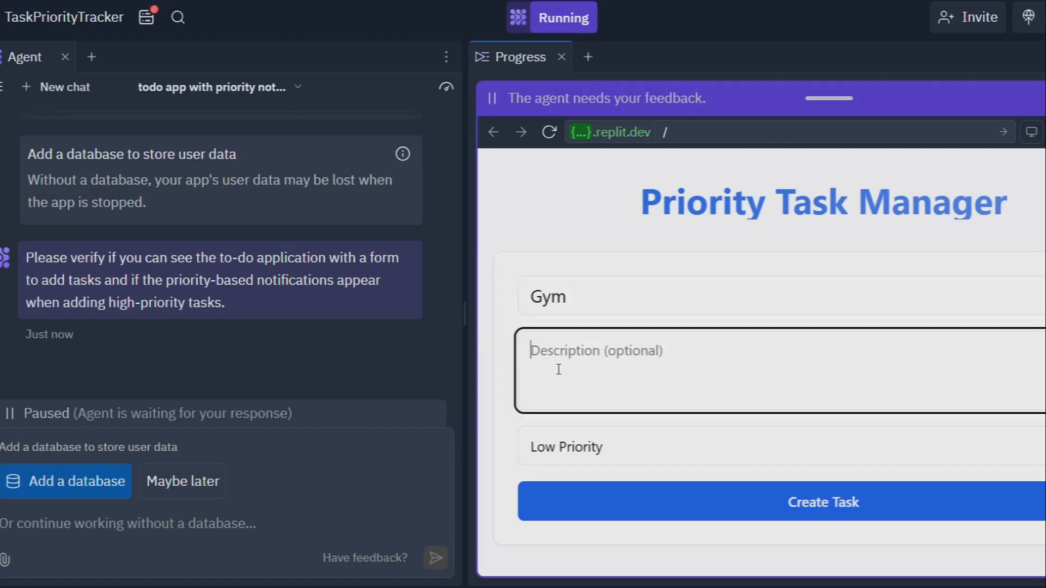
pyautogui.write('Legs')
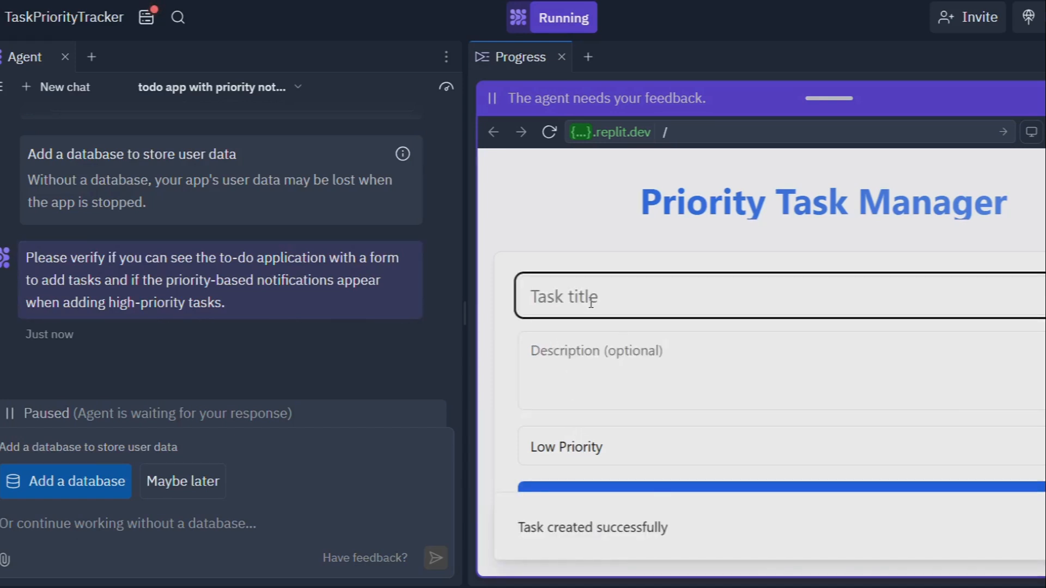
pyautogui.write('Write Essay')
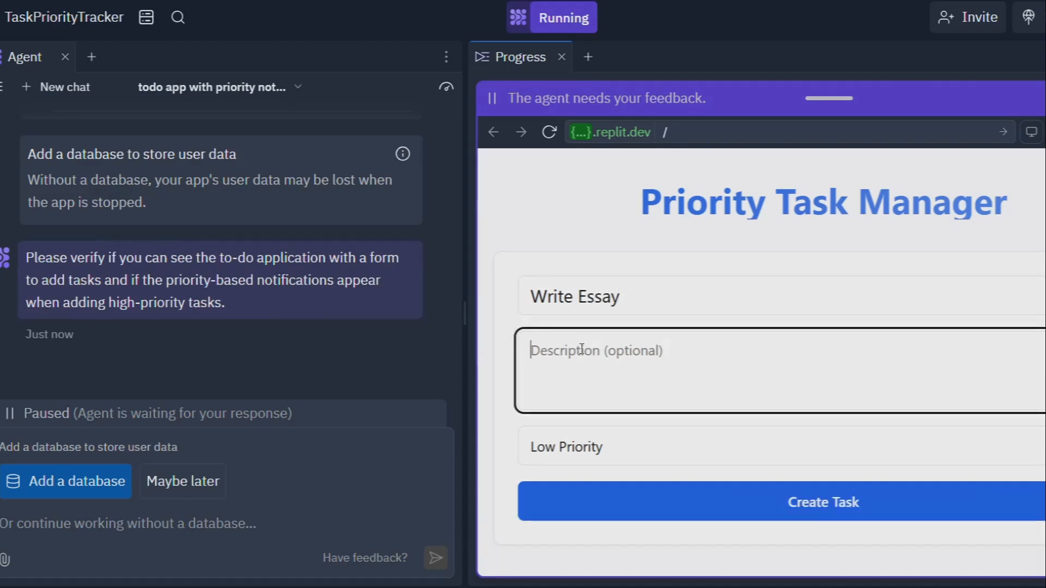
pyautogui.write('M')
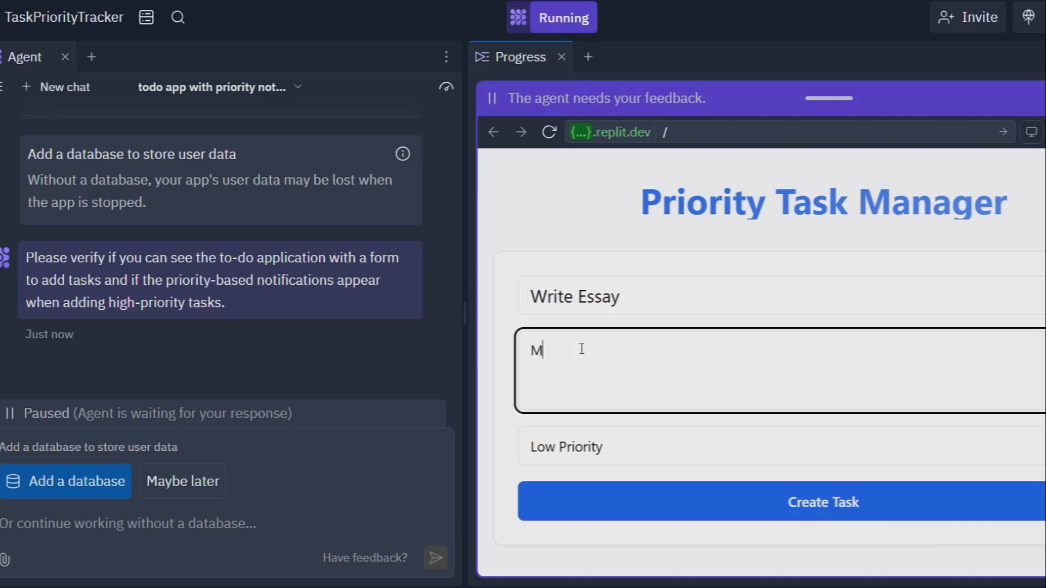
pyautogui.write('arketing')
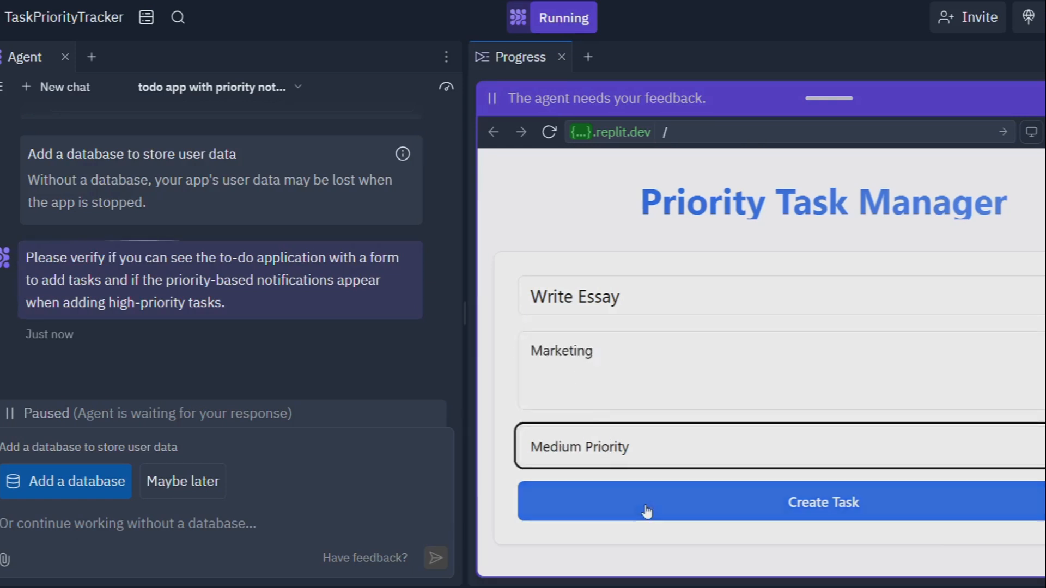
pyautogui.click(822, 502)
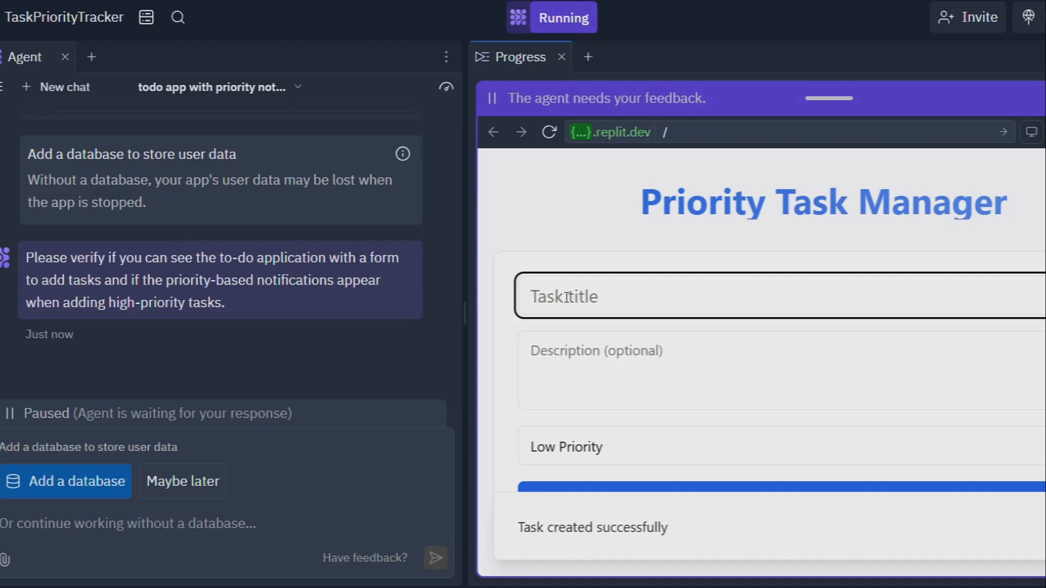
# - Enter a low-priority task titled Write an App with description To do List
pyautogui.write('Write an A')
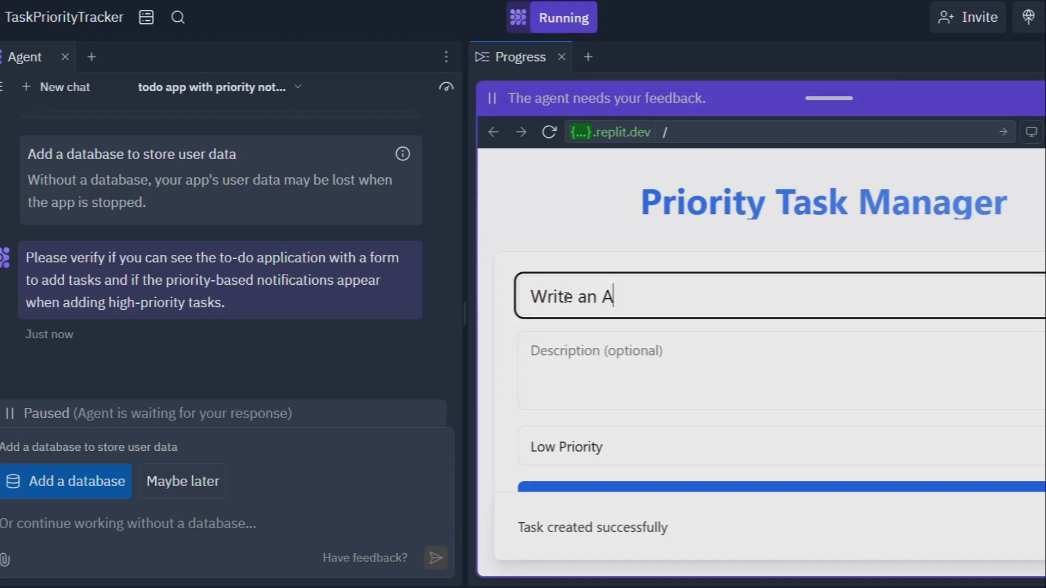
pyautogui.write('pp')
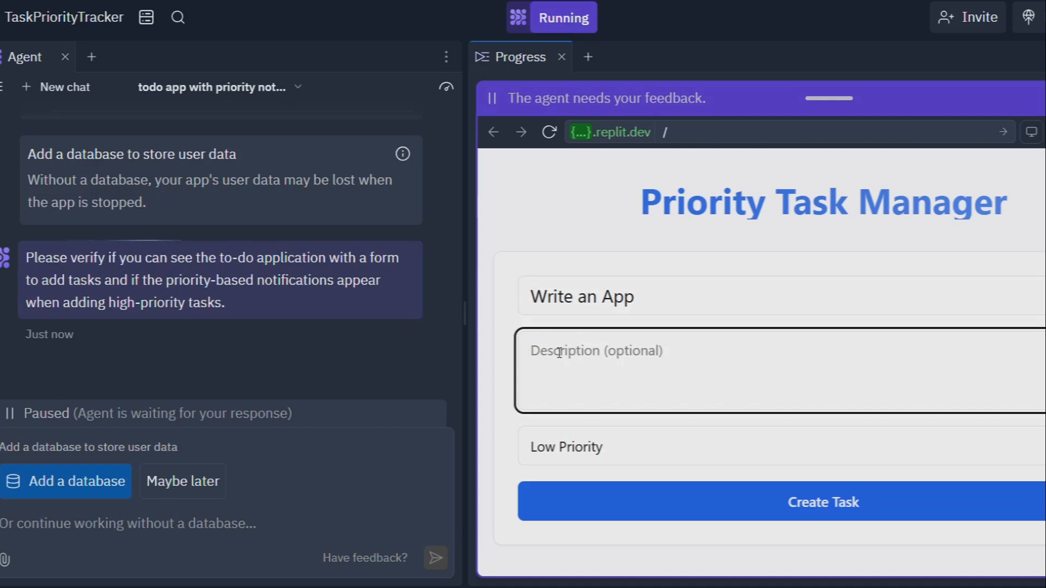
pyautogui.write('To do L')
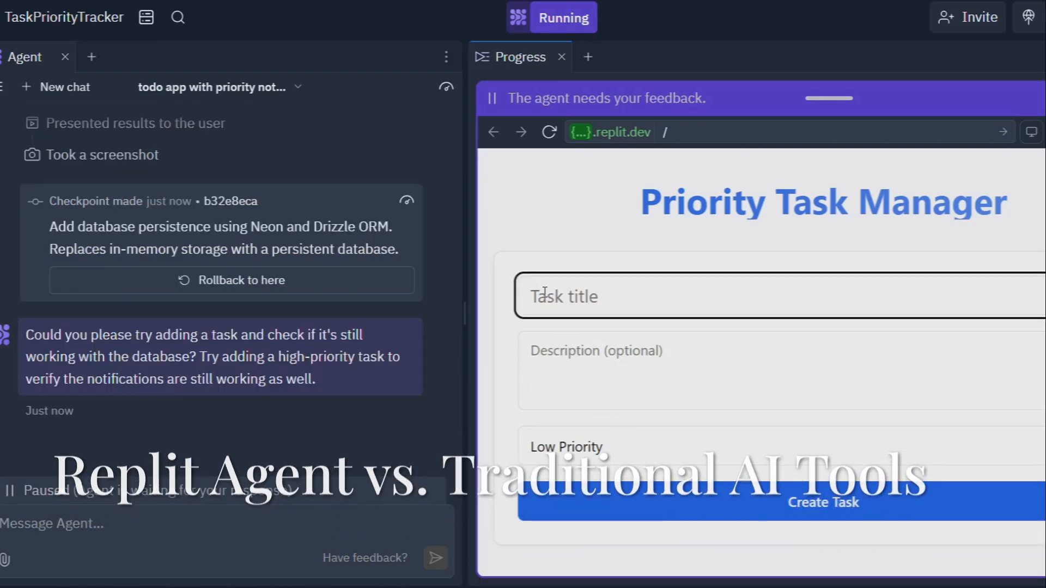
# - Fill in task Go to the Bank, description Exchange currency, and set it to High Priority
pyautogui.write('B')
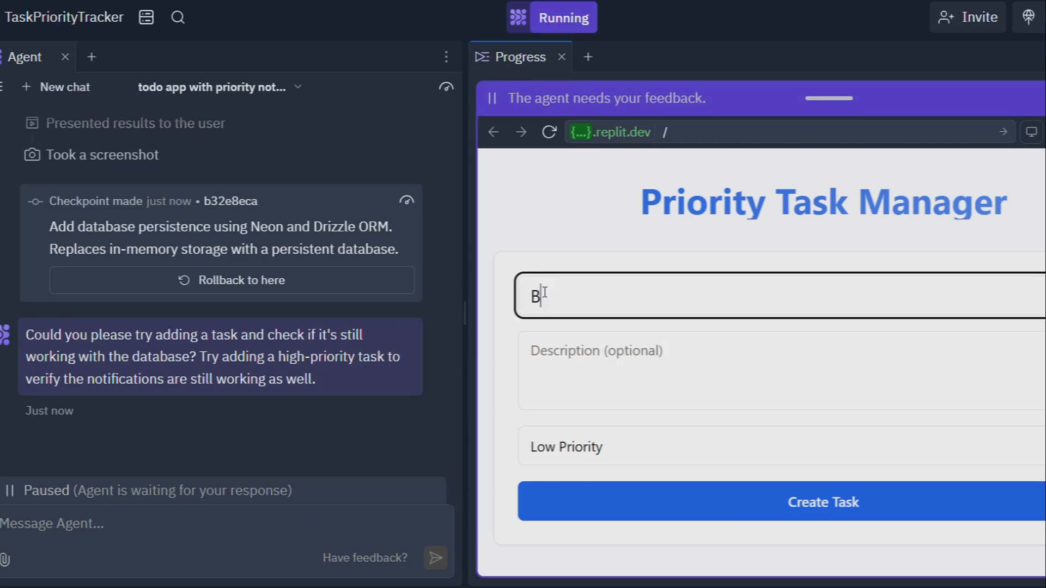
pyautogui.write('Go to the Bank')
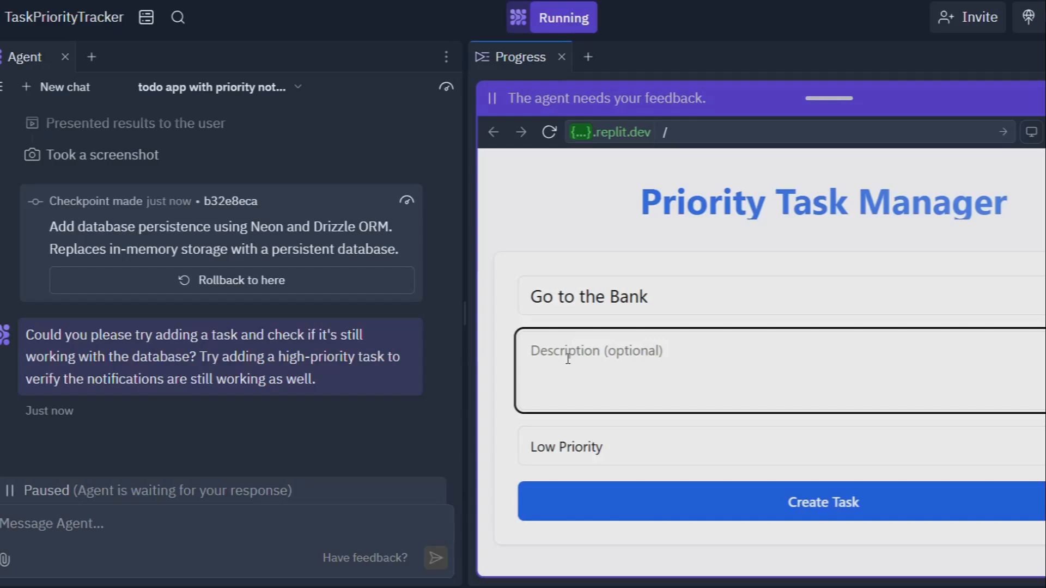
pyautogui.write('Chan')
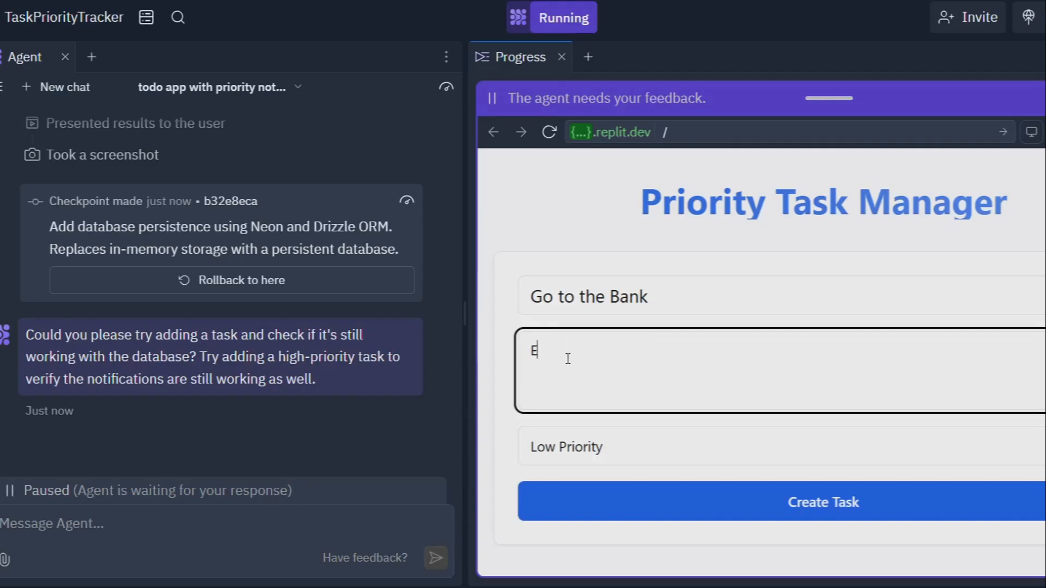
pyautogui.write('xchange c')
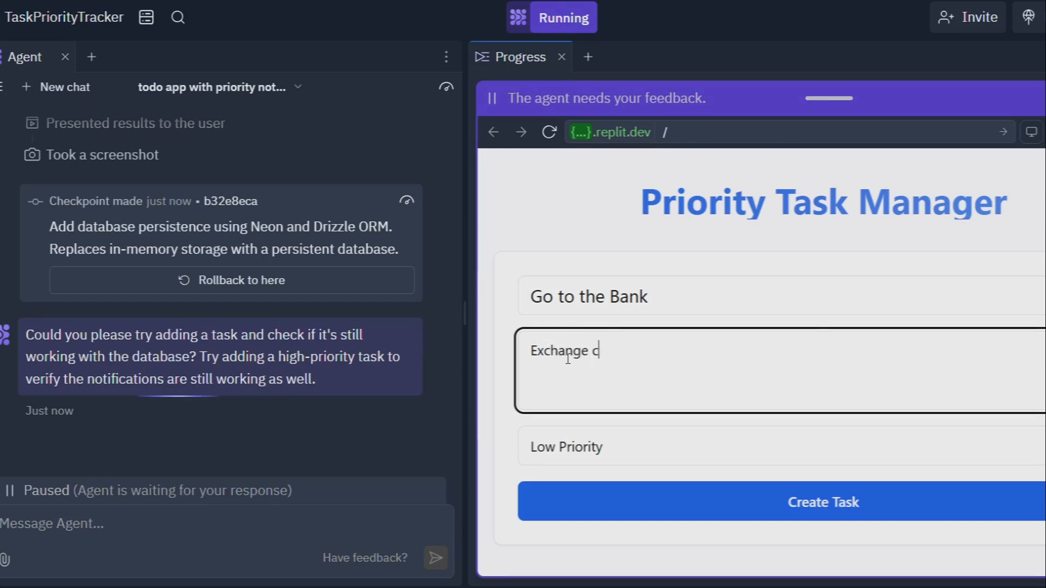
pyautogui.write('urrency')
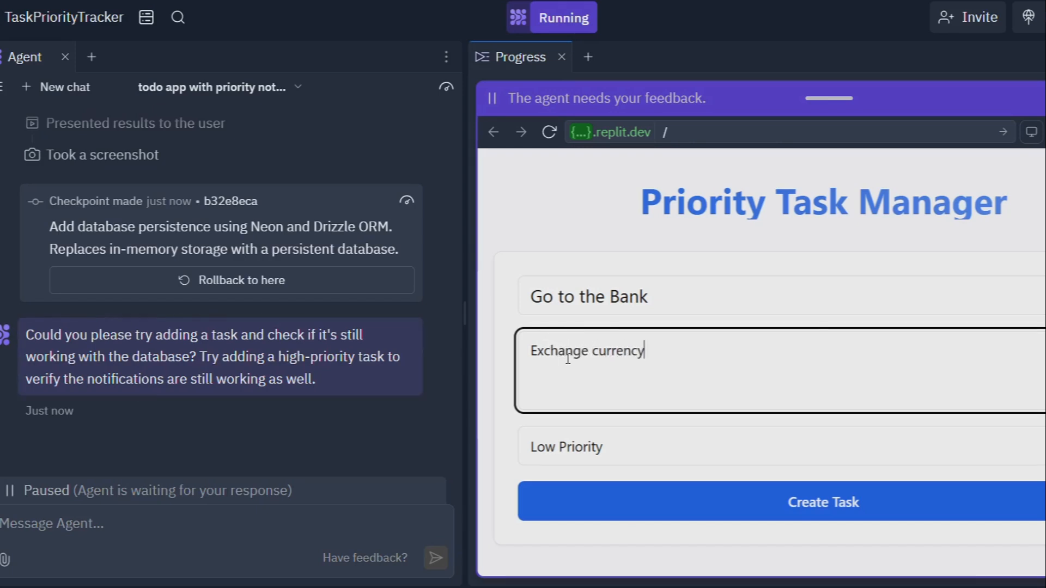
pyautogui.click(565, 447)
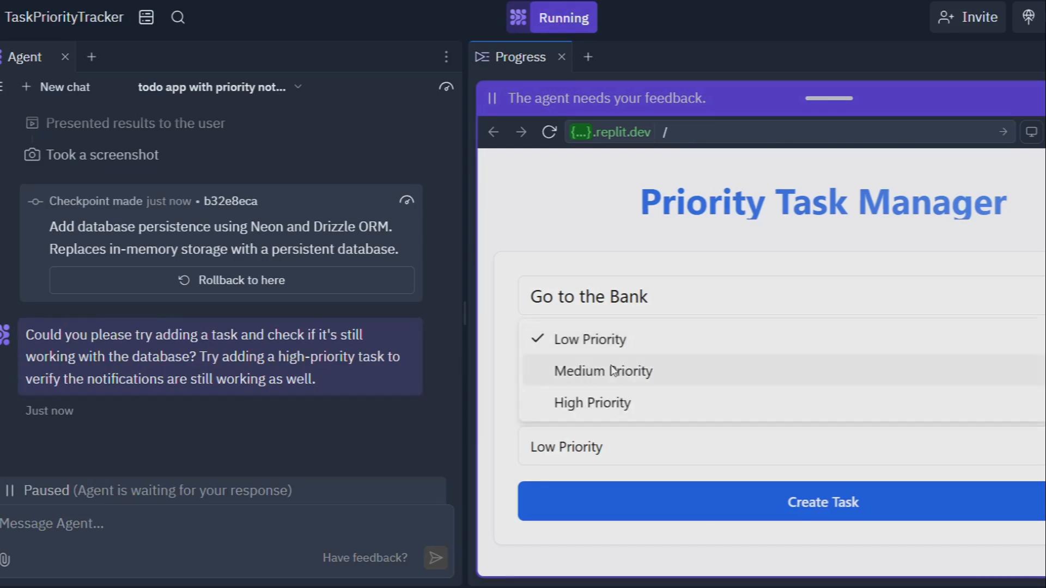
pyautogui.click(822, 501)
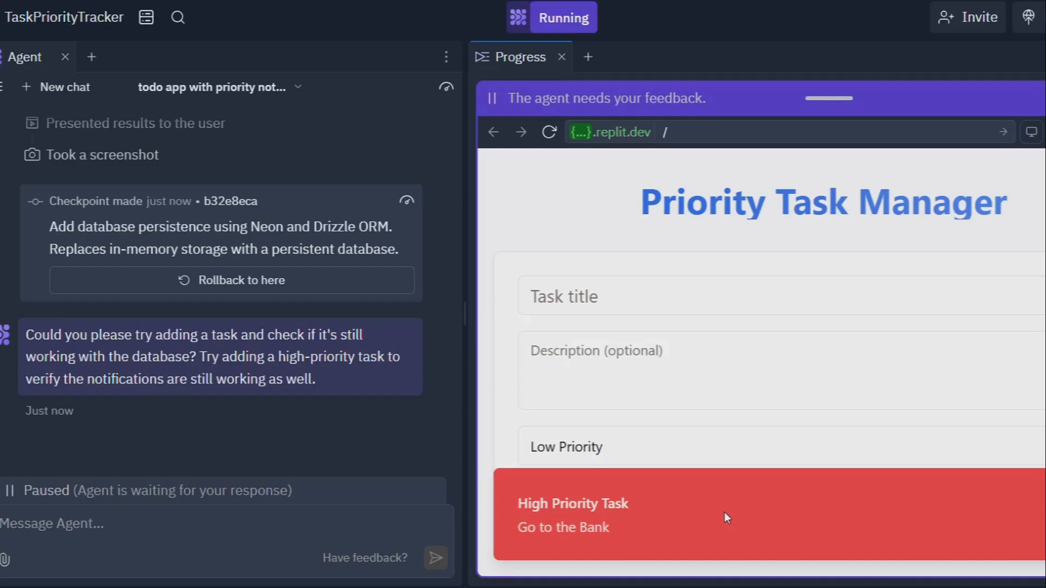
pyautogui.moveTo(540, 537)
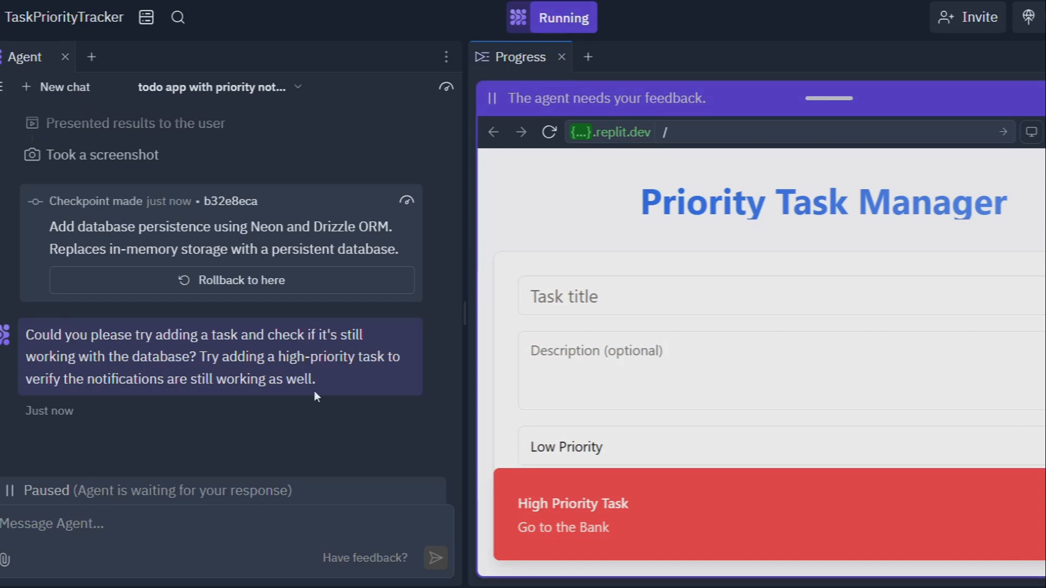
pyautogui.moveTo(328, 439)
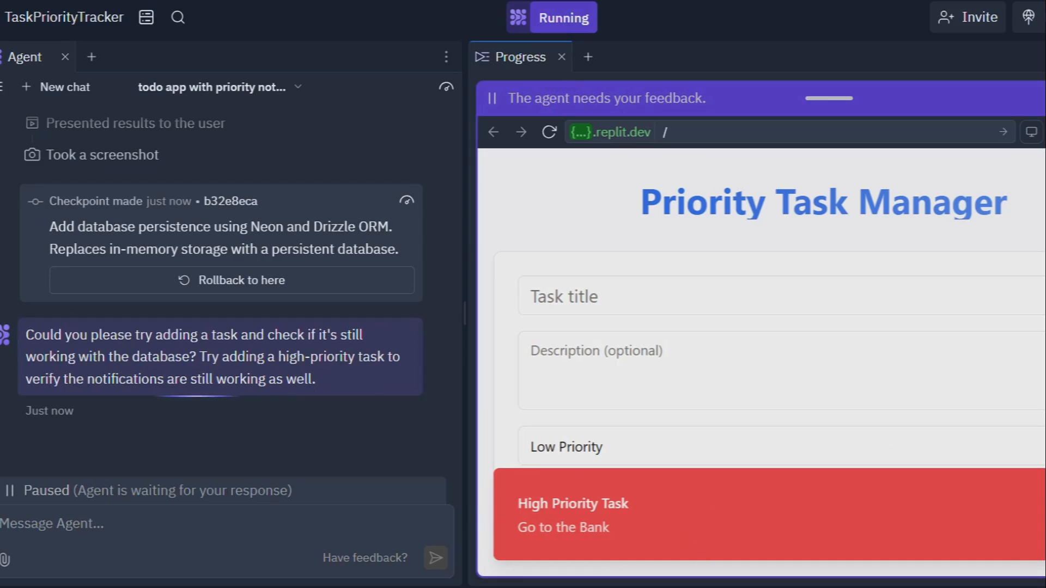
# - Check the task in Your Tasks and reply 'yes it is working' to the agent
pyautogui.scroll(-3)
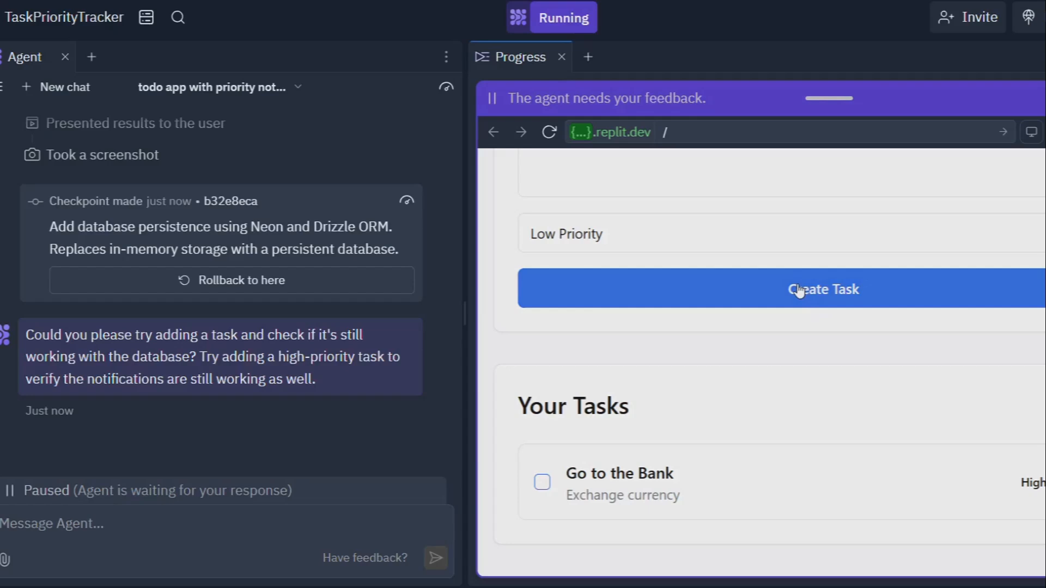
pyautogui.moveTo(609, 462)
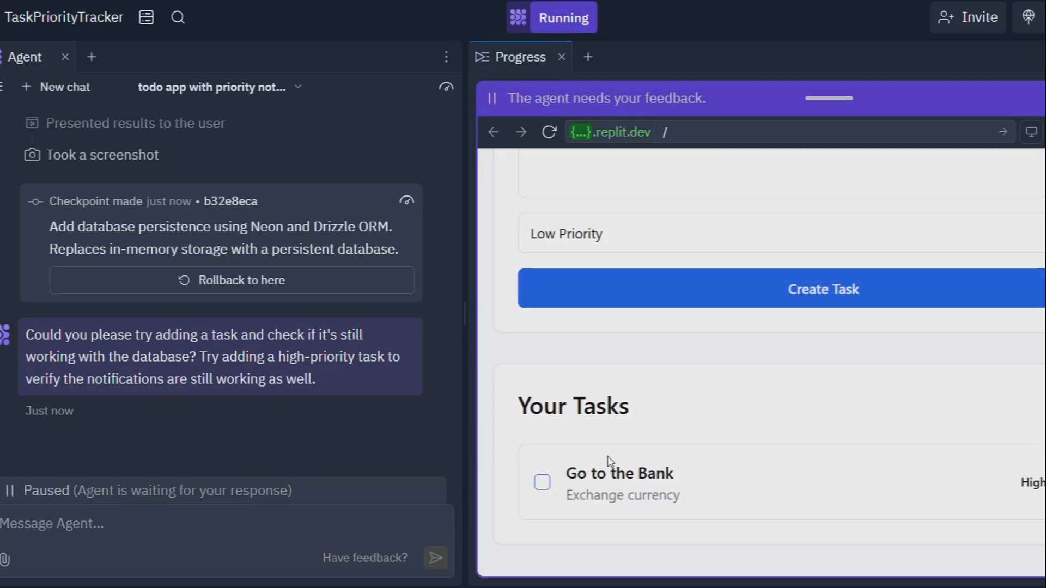
pyautogui.moveTo(279, 468)
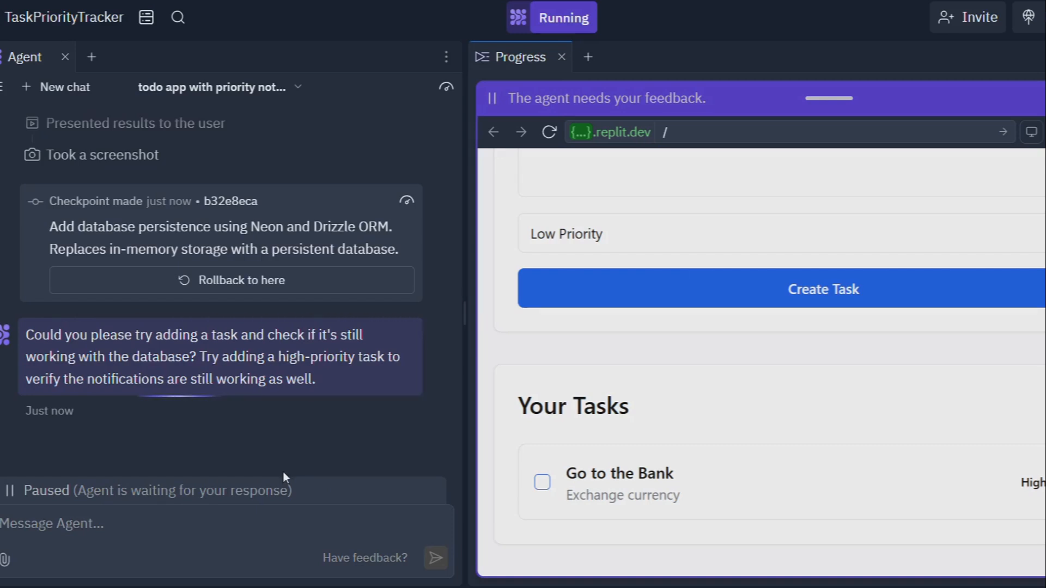
pyautogui.write('yes')
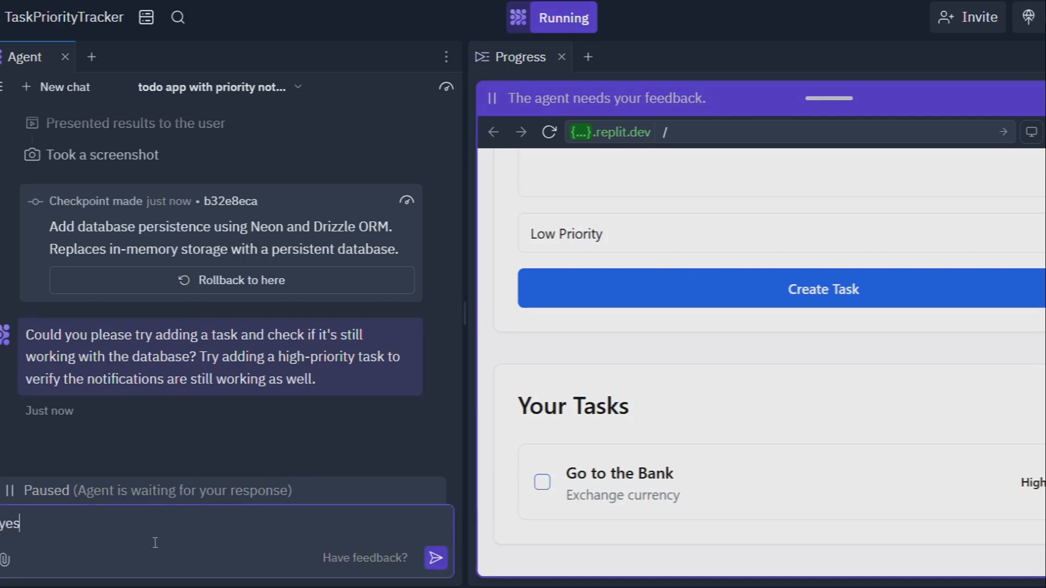
pyautogui.write('it is worki')
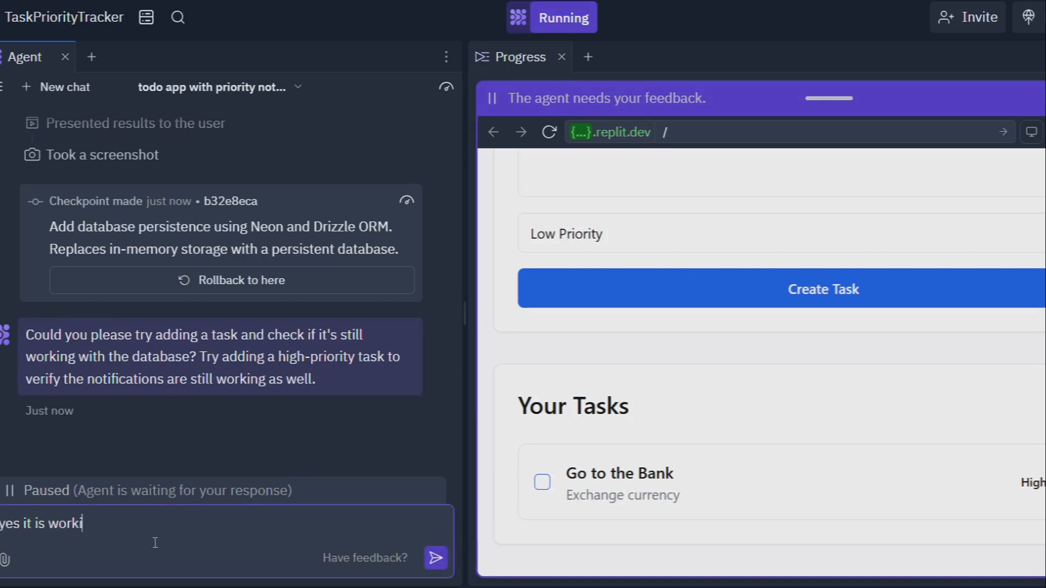
pyautogui.click(434, 557)
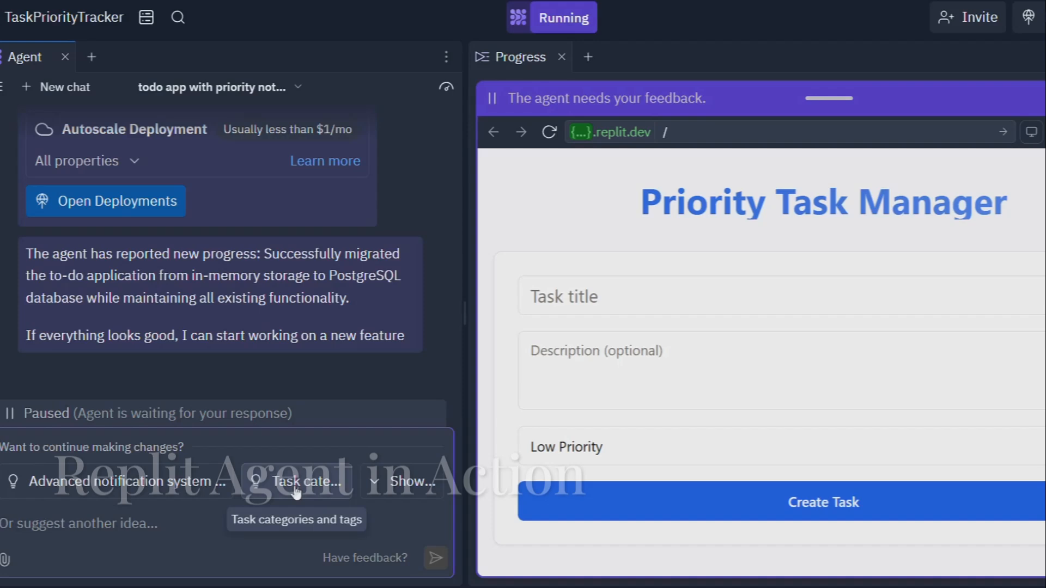
pyautogui.moveTo(401, 481)
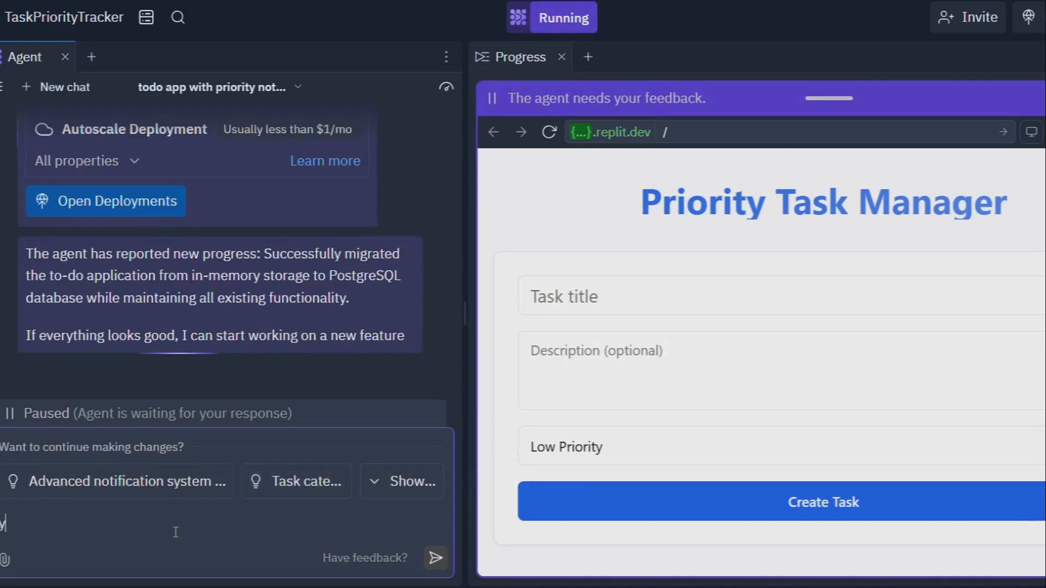
# - Reply yes and request the advanced email/push notification system feature from the agent
pyautogui.write('yes')
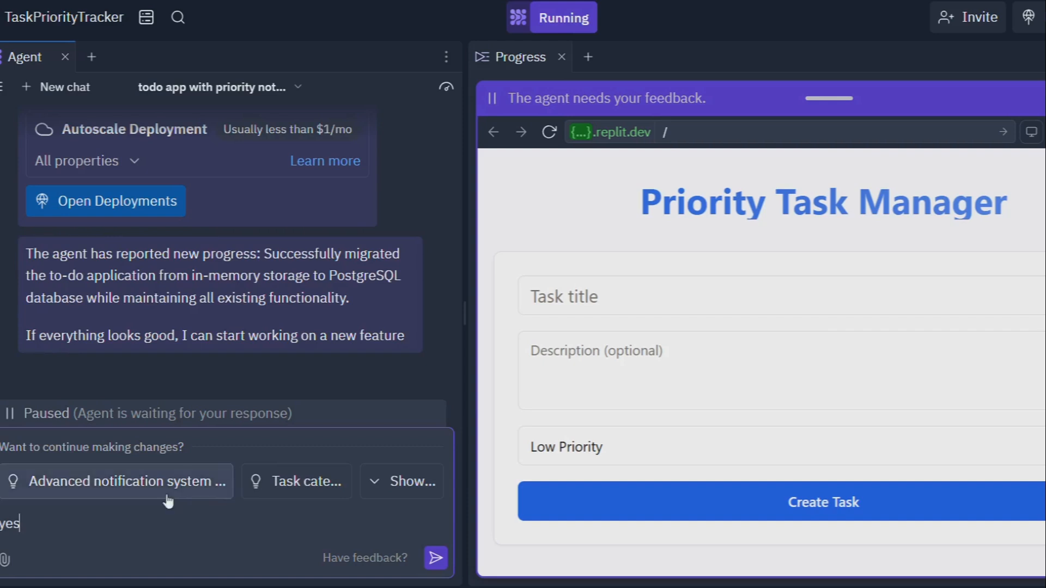
pyautogui.click(116, 480)
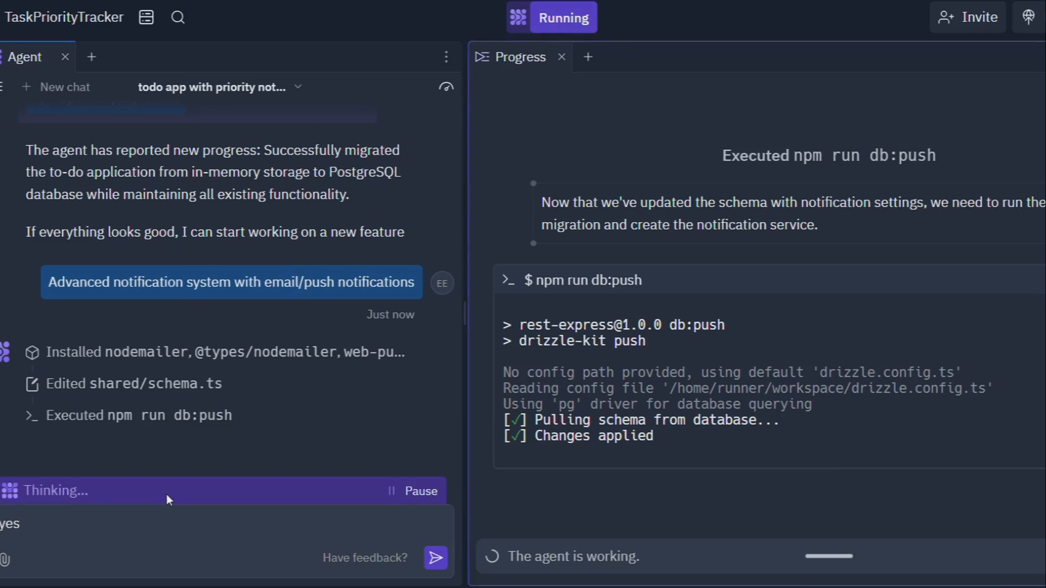
pyautogui.moveTo(168, 494)
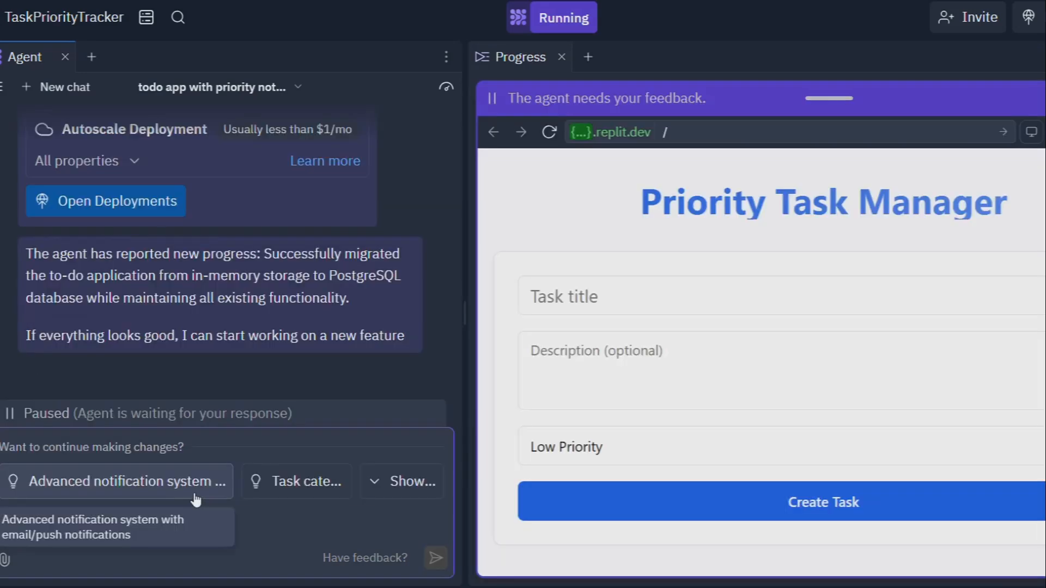
pyautogui.click(115, 481)
pyautogui.write('yes')
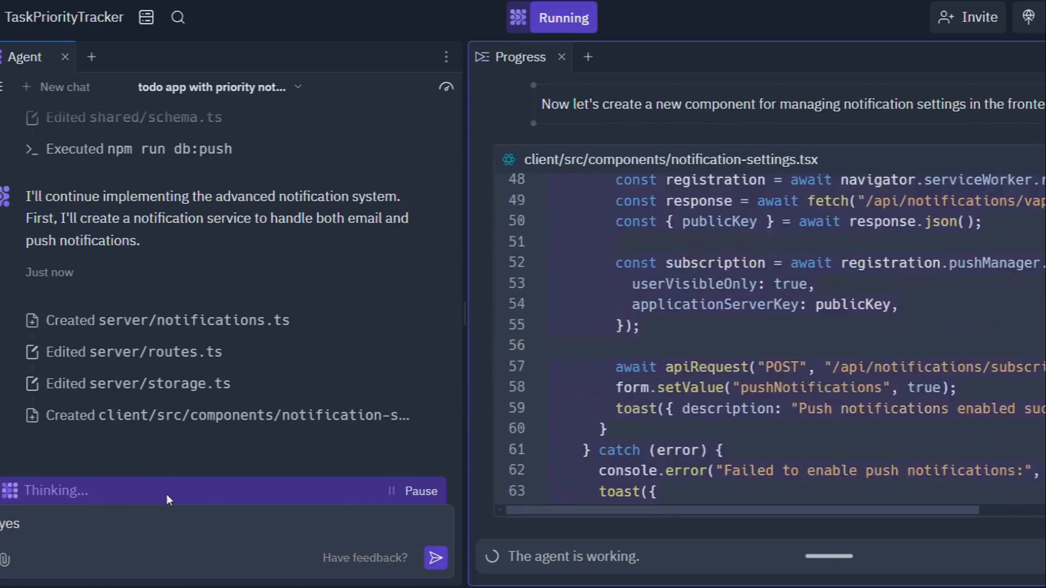
pyautogui.scroll(-3)
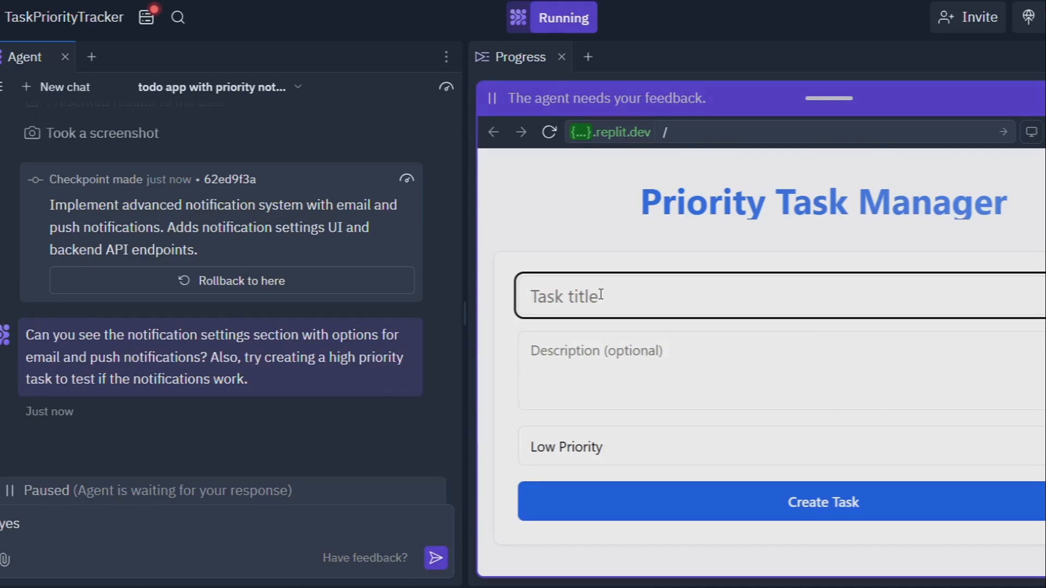
# - Create a high-priority Call Electrician task so its red alert appears
pyautogui.write('Call Electrician')
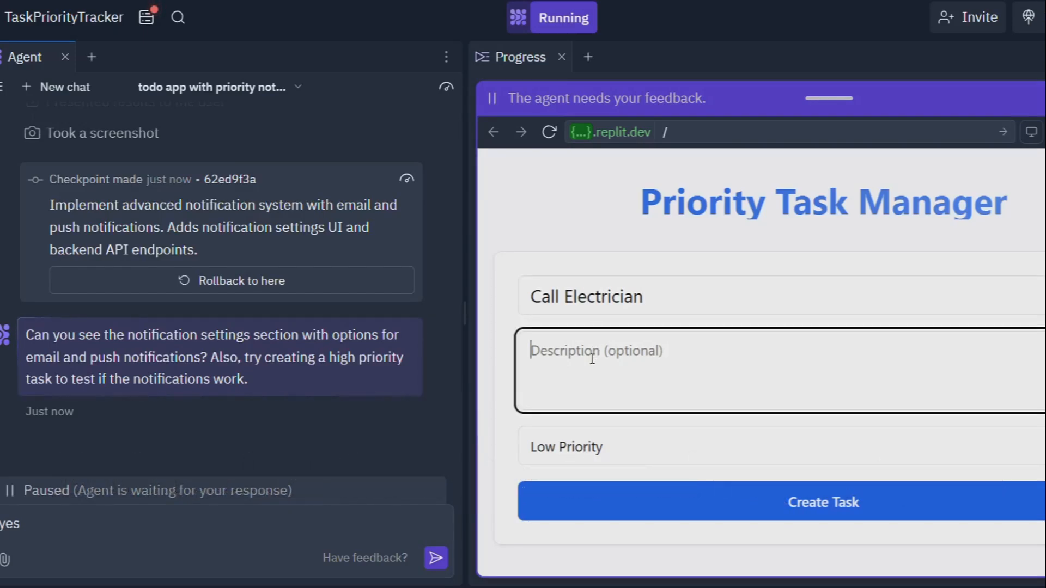
pyautogui.write('Out')
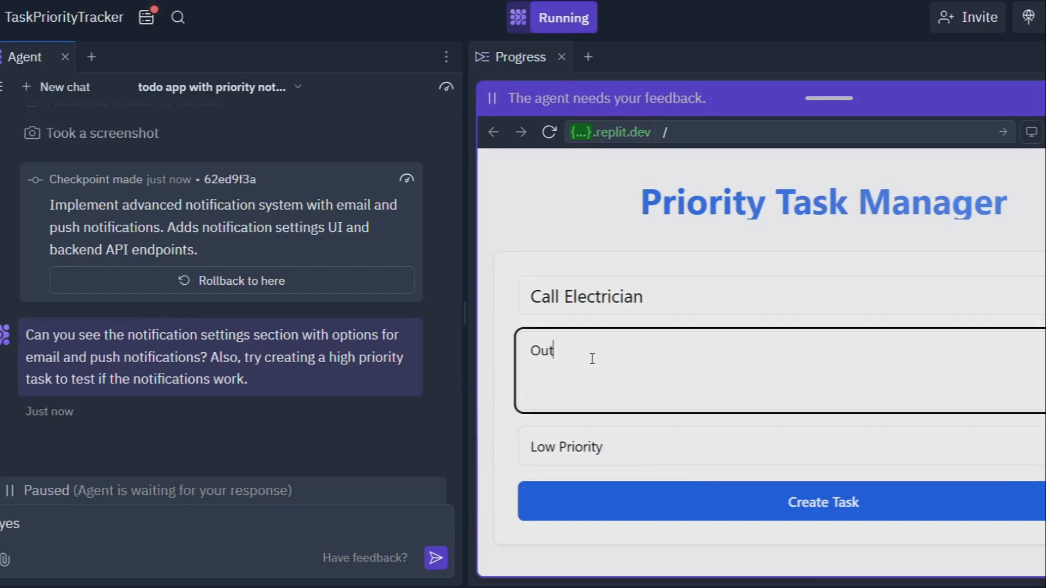
pyautogui.click(567, 446)
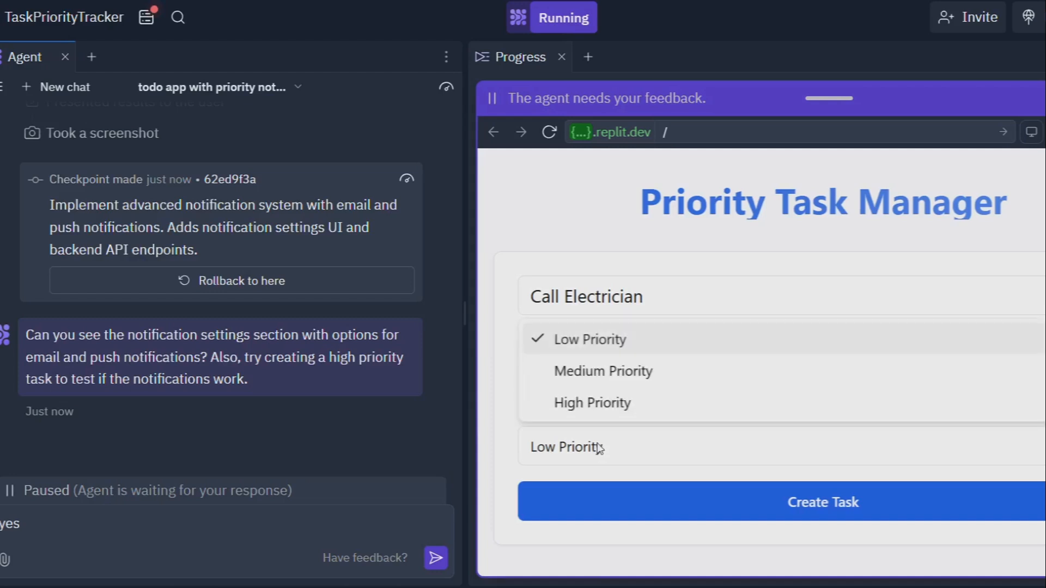
pyautogui.click(823, 501)
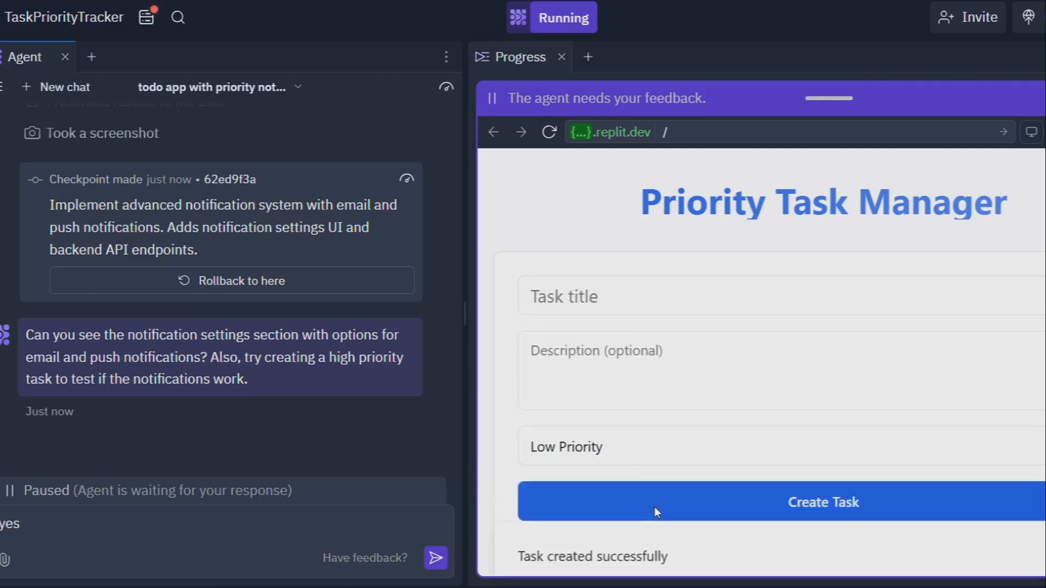
pyautogui.click(823, 502)
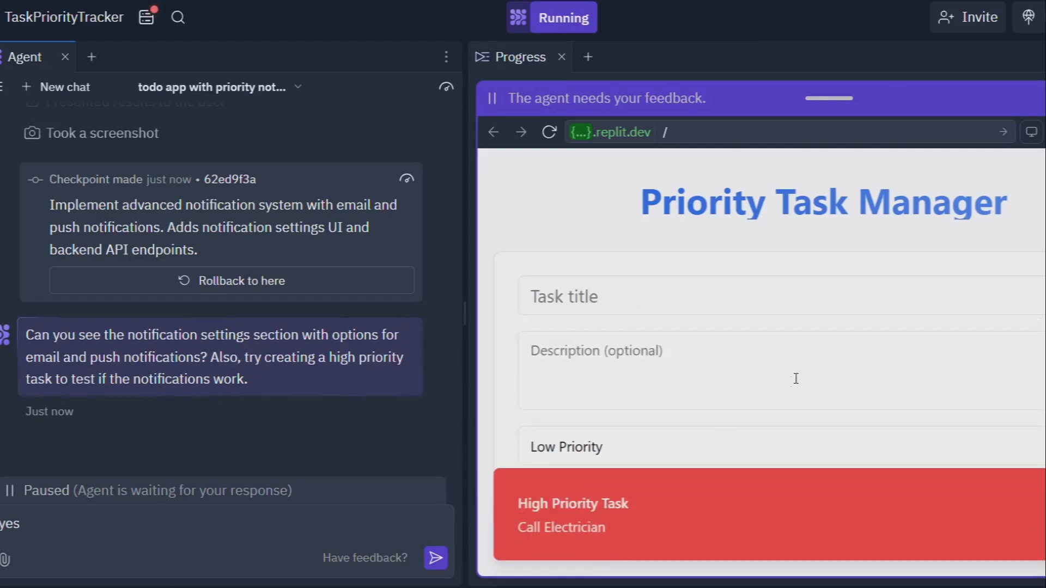
# - Enter a saved email address under Notification Settings and save the settings
pyautogui.scroll(-3)
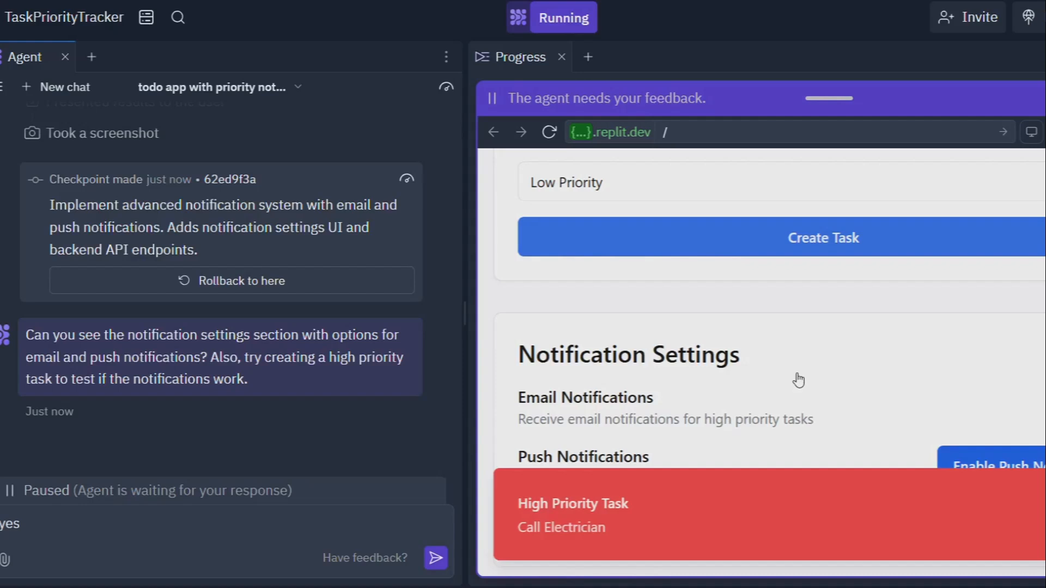
pyautogui.scroll(-3)
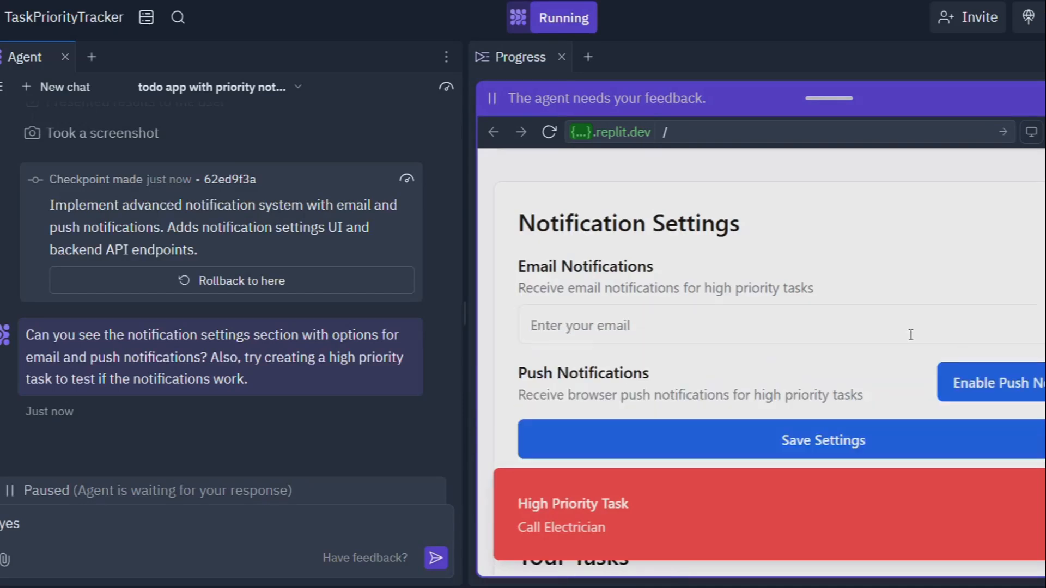
pyautogui.click(667, 324)
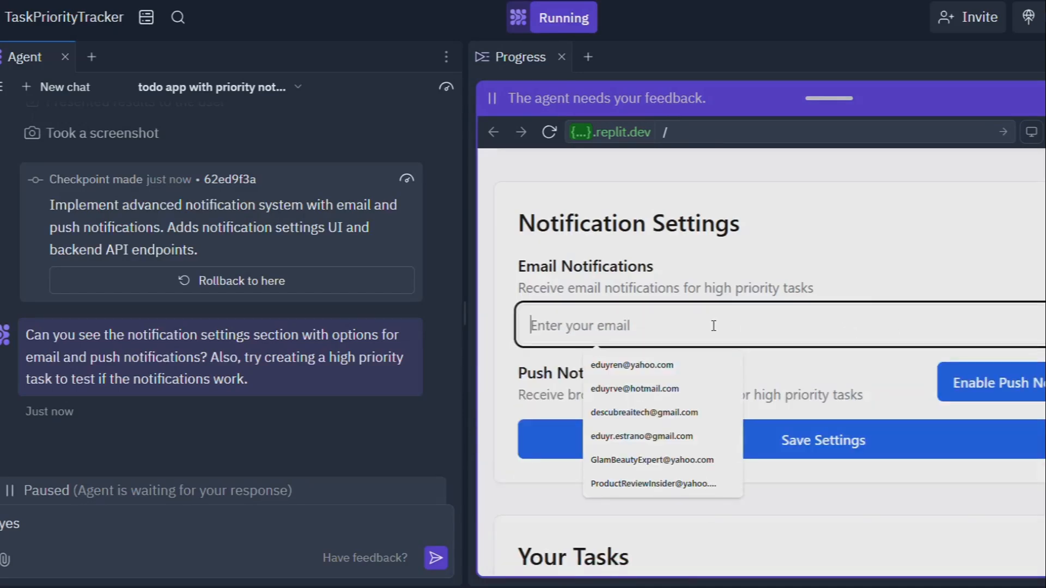
pyautogui.click(643, 412)
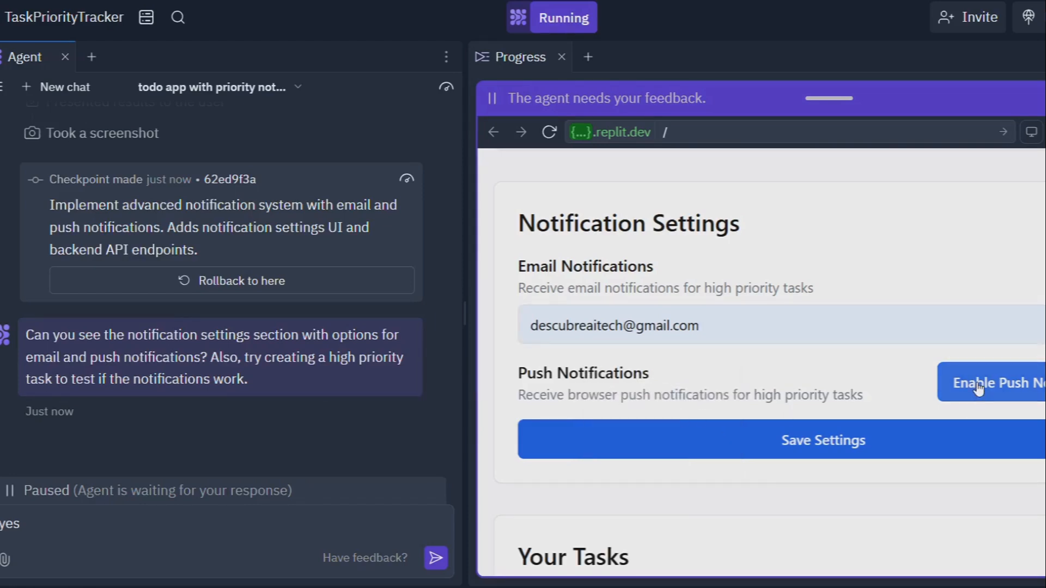
pyautogui.click(822, 439)
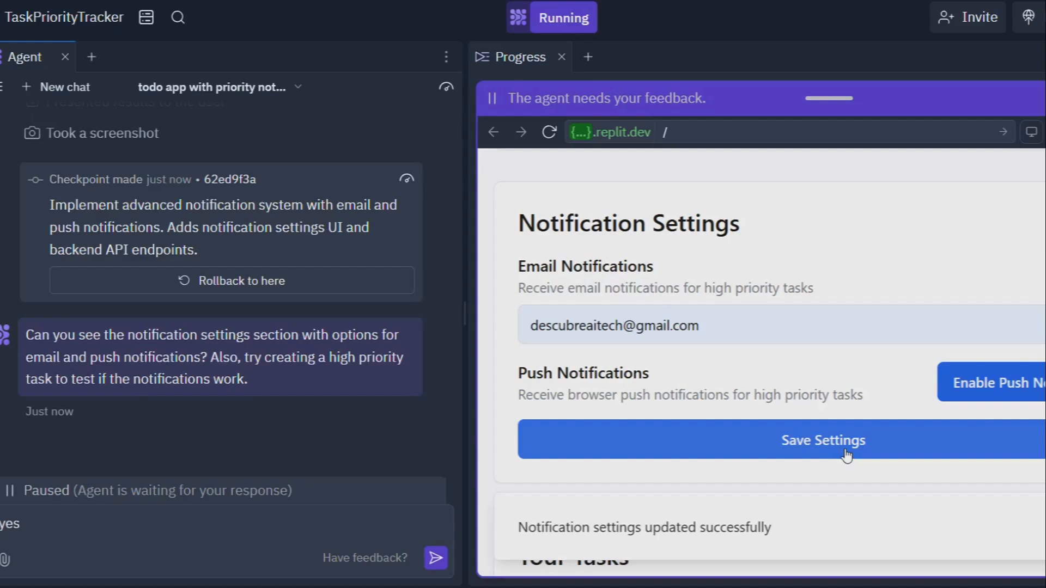
# - Mark the Call Electrician task as complete in Your Tasks
pyautogui.scroll(-3)
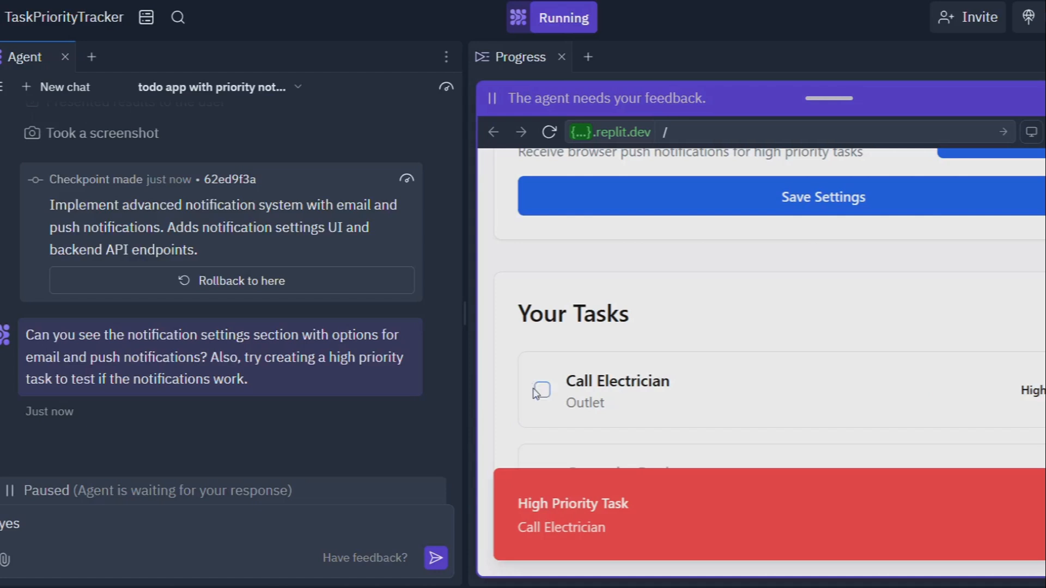
pyautogui.click(542, 390)
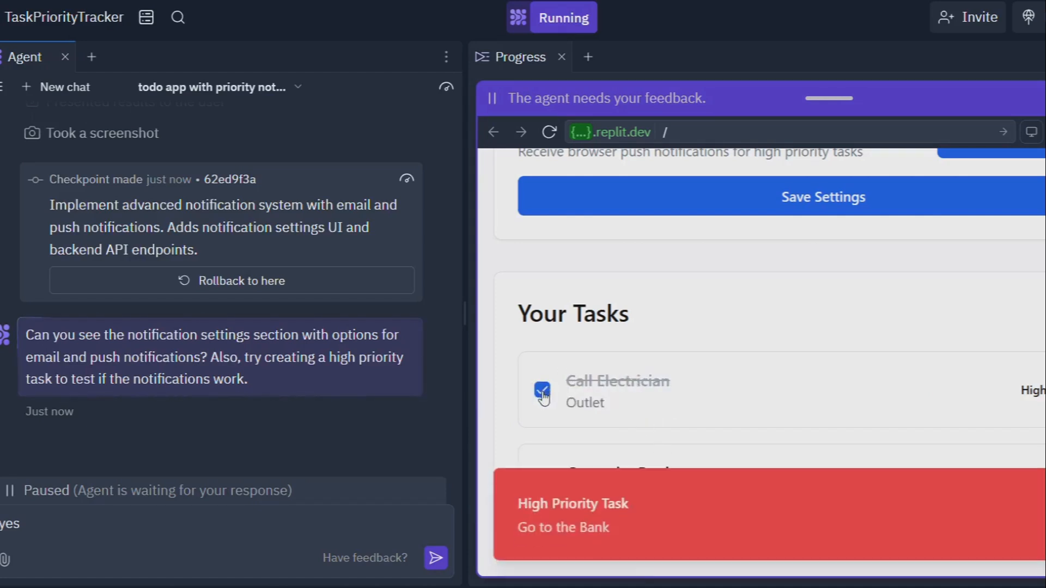
pyautogui.click(542, 390)
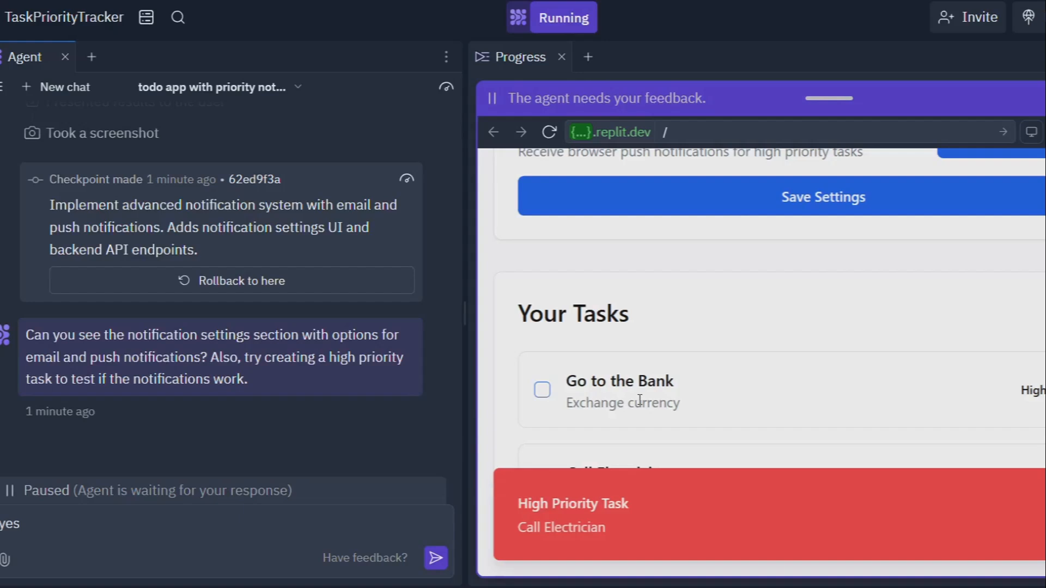
pyautogui.scroll(3)
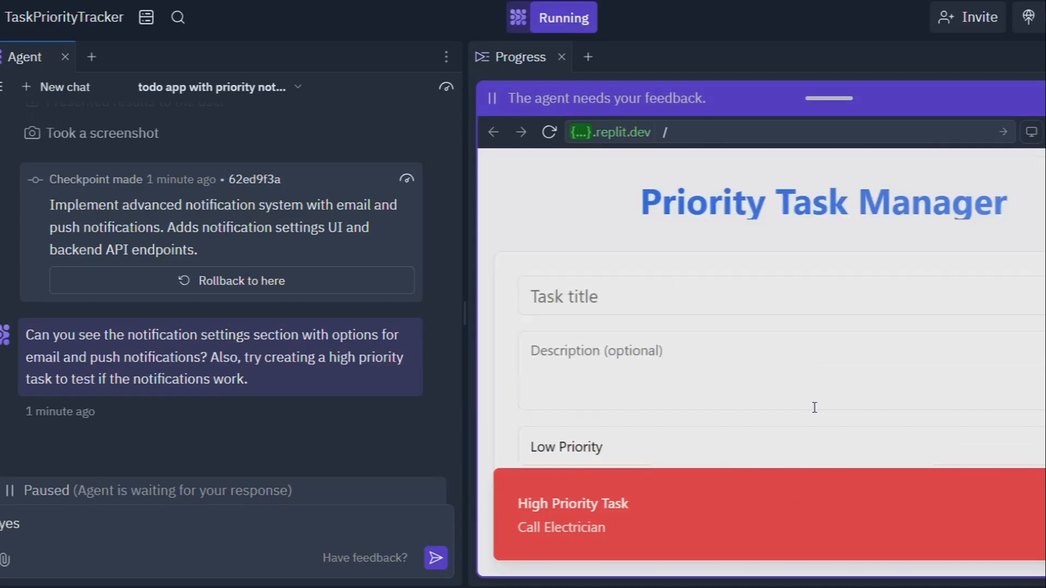
pyautogui.moveTo(804, 409)
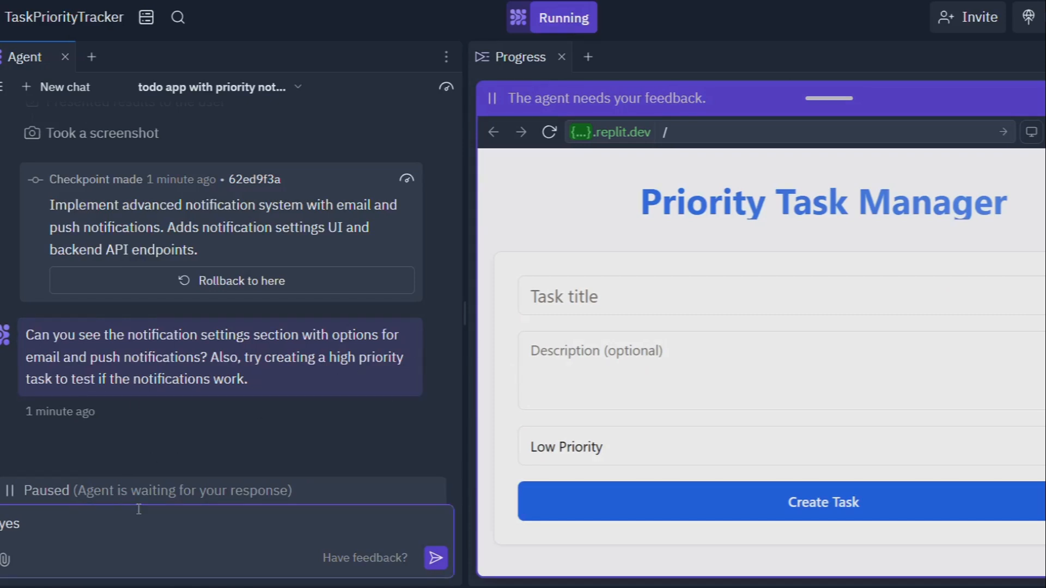
# - Create a high-priority Call Plumber task with description Kitchen, raising its red alert
pyautogui.click(667, 297)
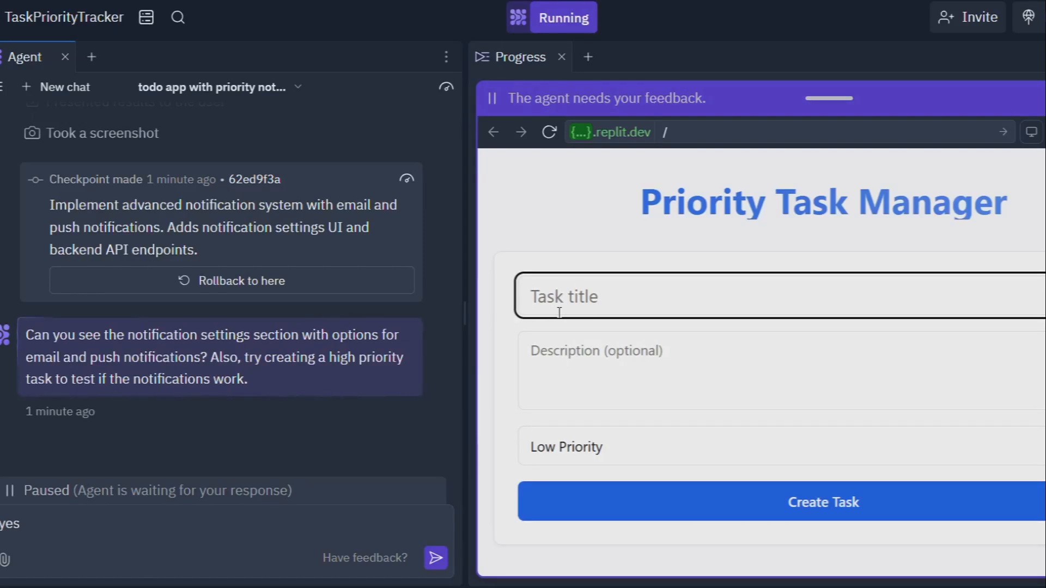
pyautogui.write('Call PLum')
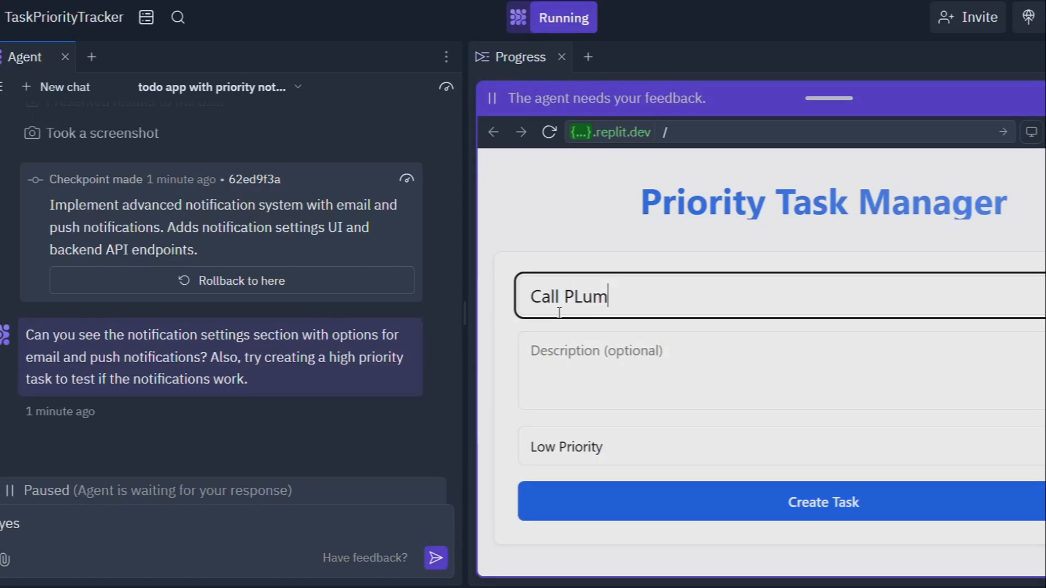
pyautogui.write('ber')
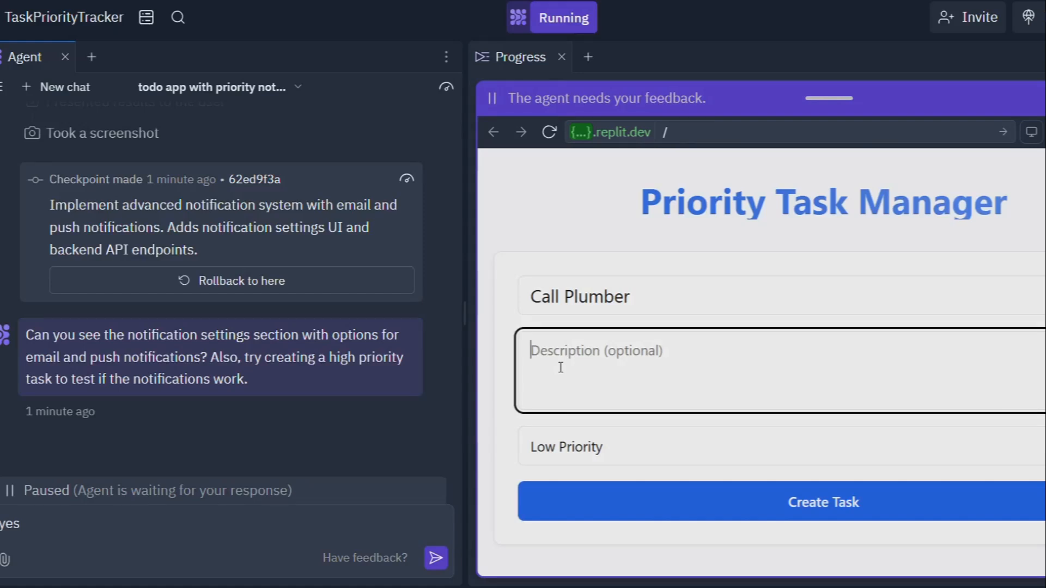
pyautogui.write('Kitchen')
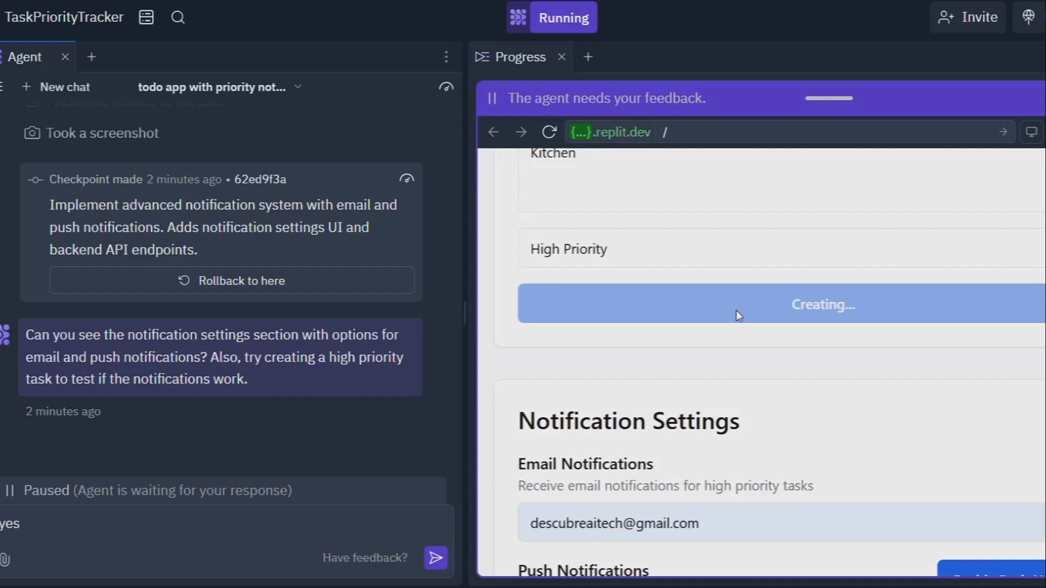
pyautogui.click(822, 304)
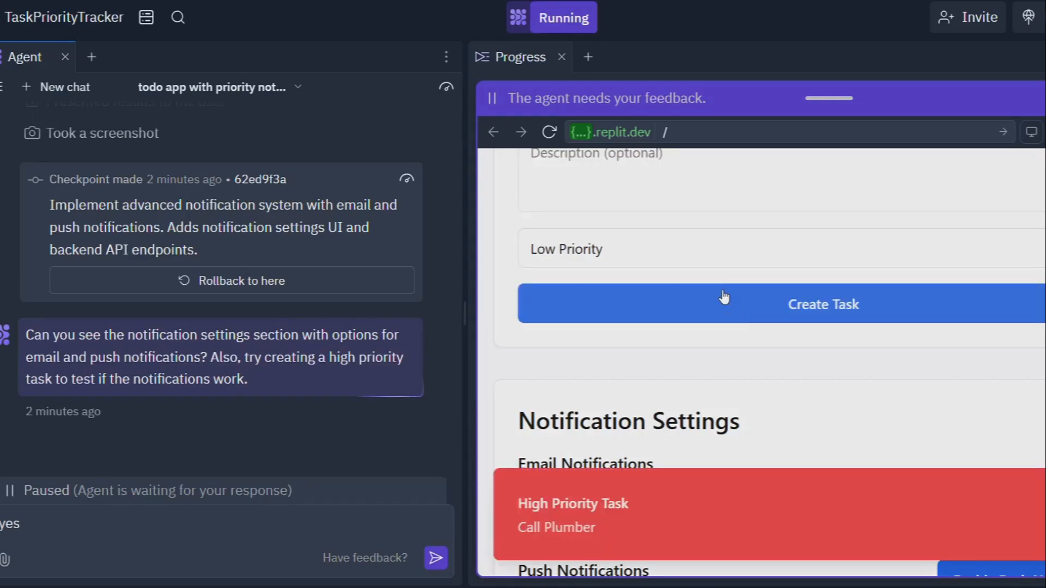